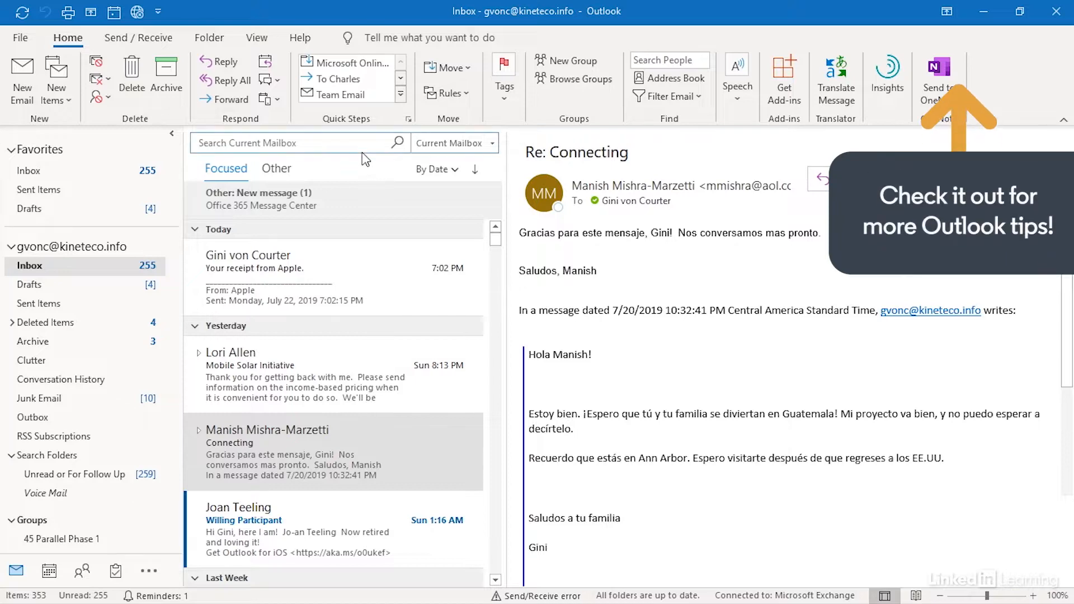
Bring up Advanced Find from the Search tab's Search Tools, set to Inbox messages.
left_click(295, 142)
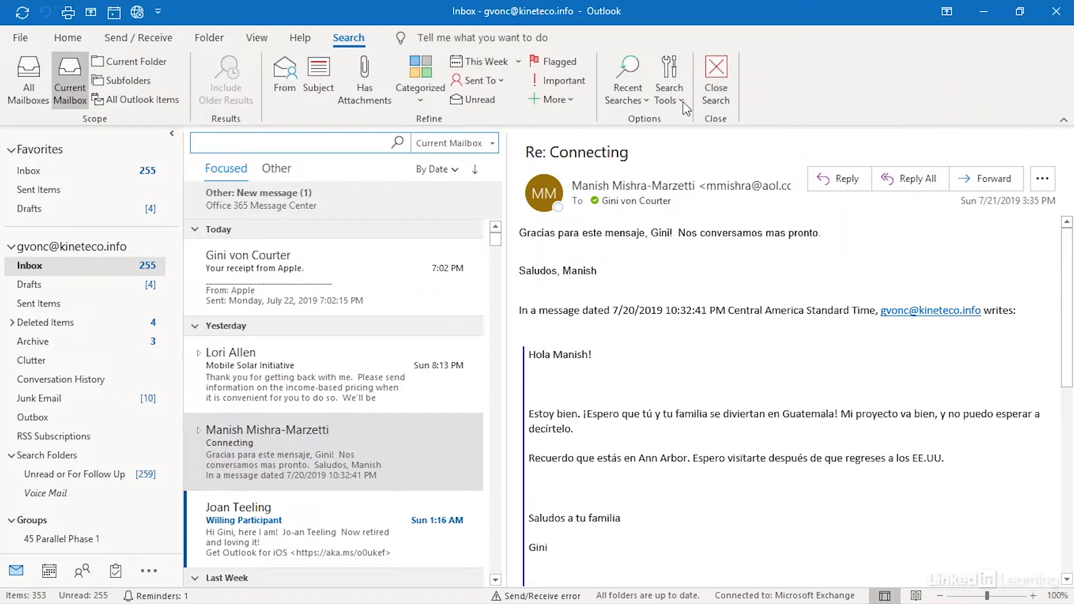
left_click(669, 78)
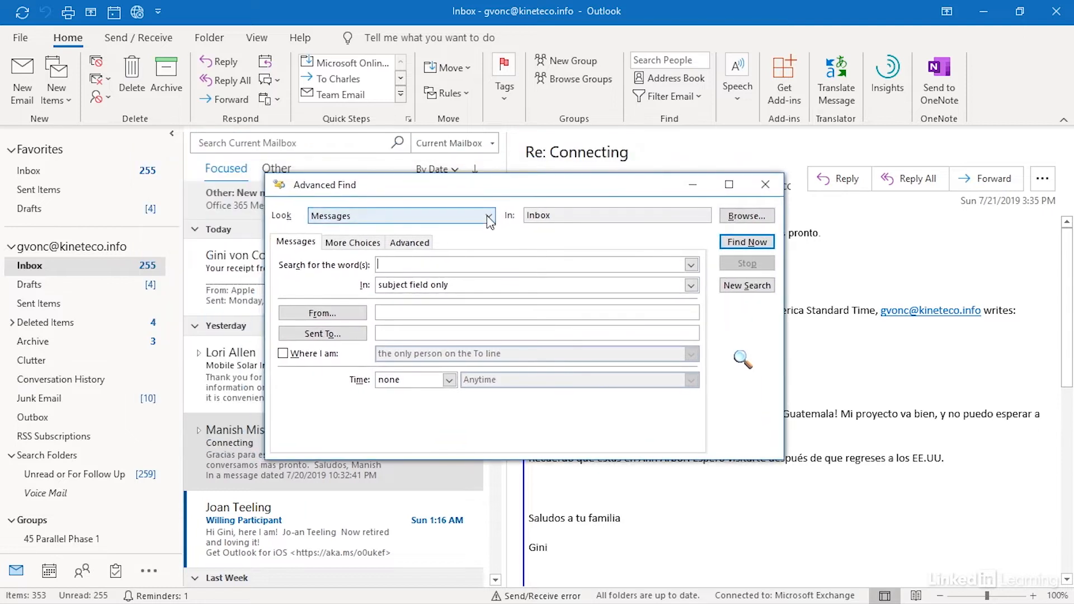
left_click(488, 216)
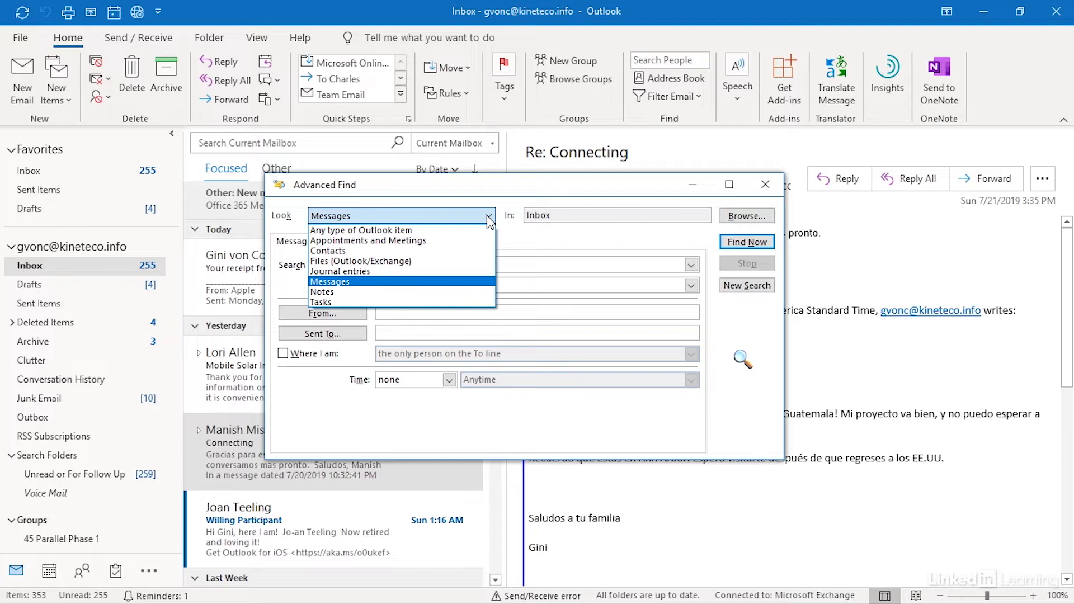
mouse_move(559, 199)
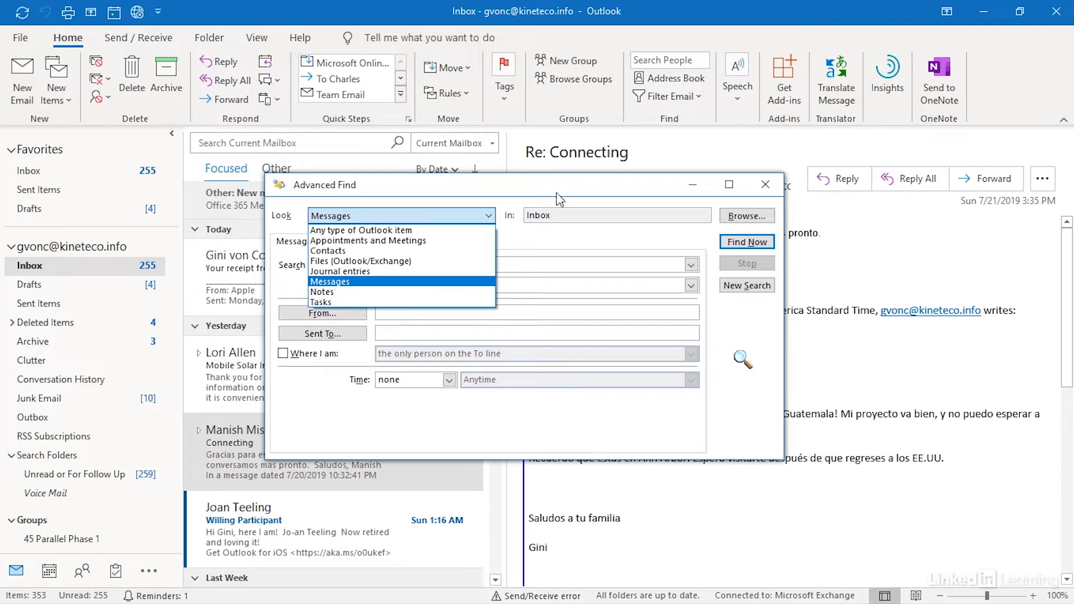
left_click(329, 282)
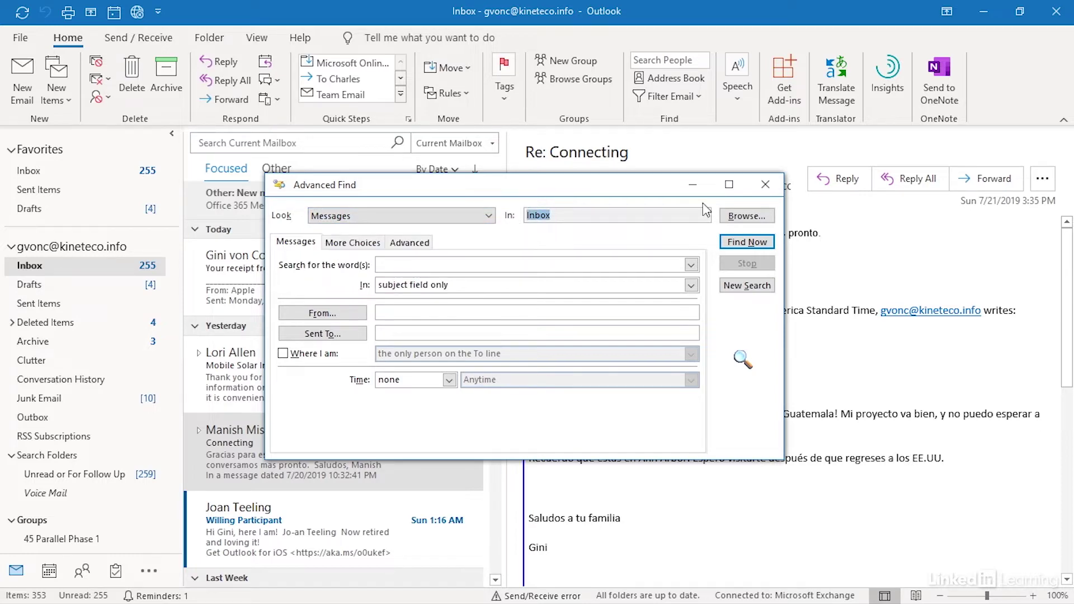
left_click(744, 216)
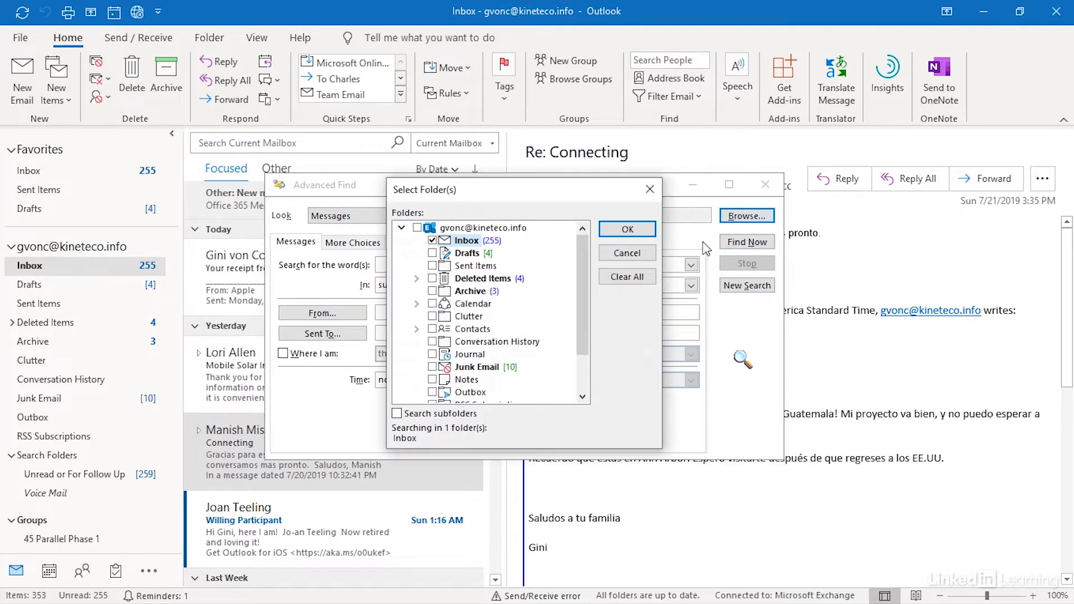
mouse_move(556, 304)
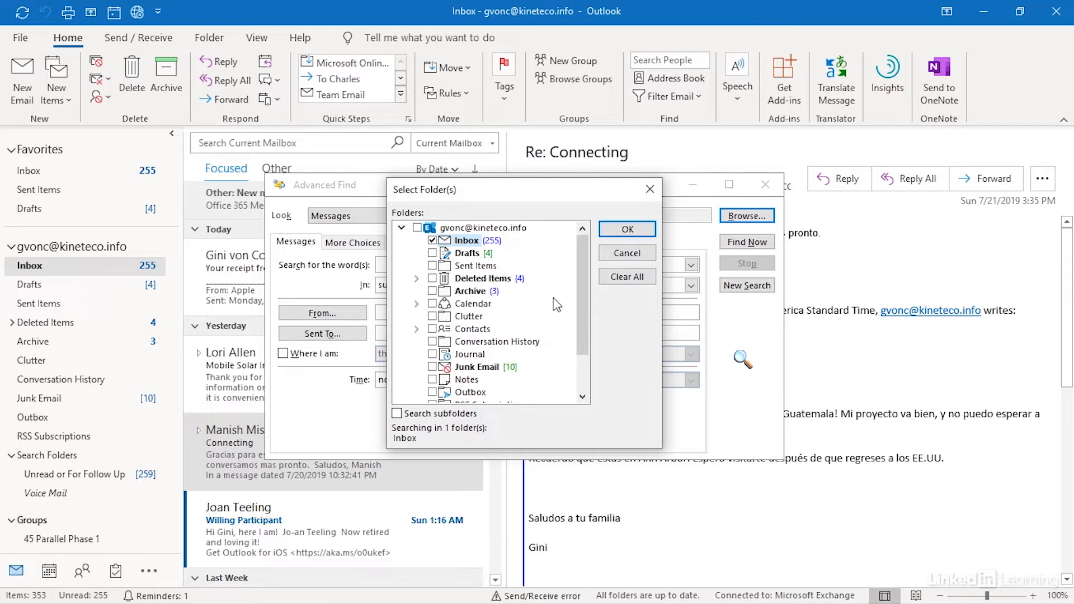
mouse_move(439, 273)
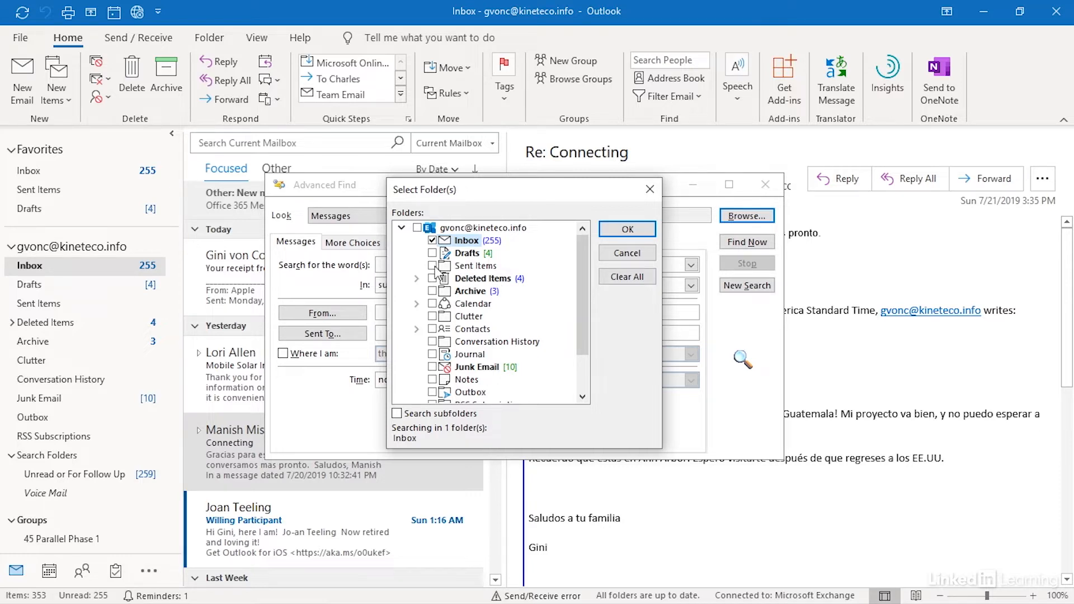
left_click(475, 266)
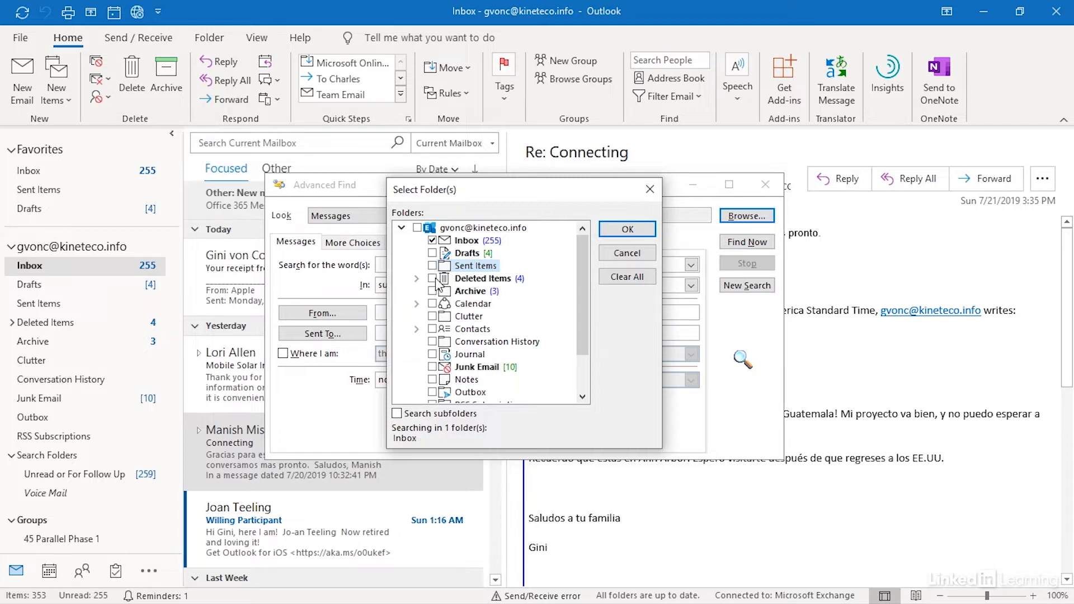
left_click(432, 278)
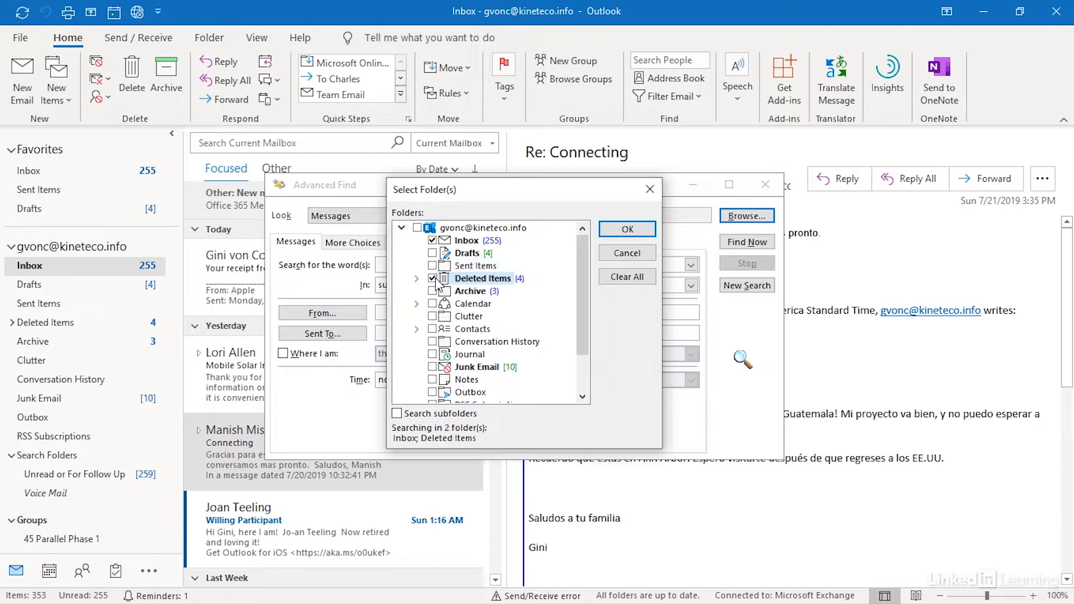
left_click(431, 279)
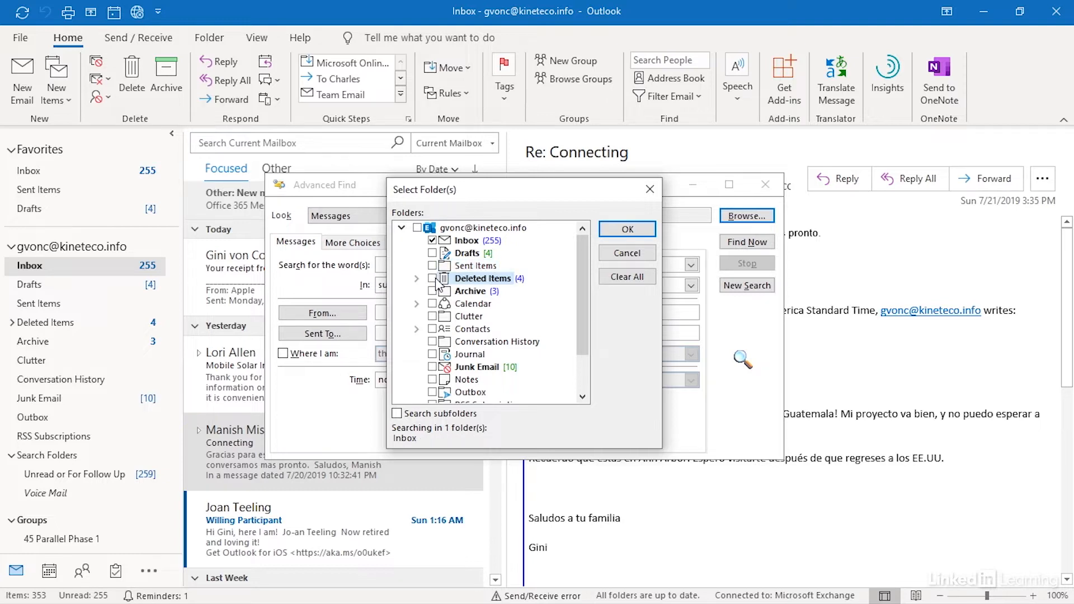
mouse_move(451, 281)
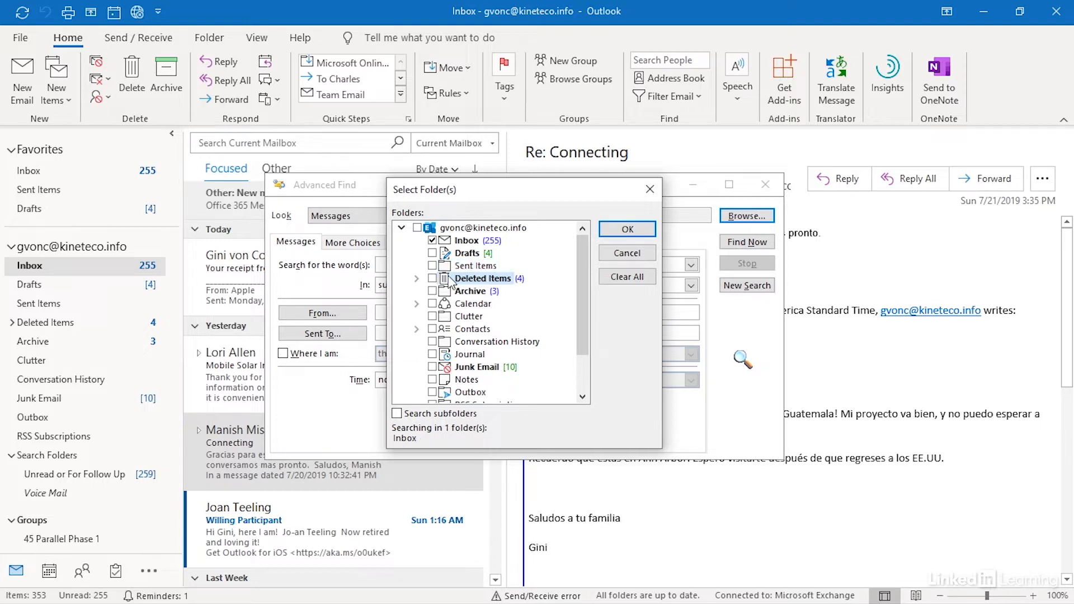
left_click(624, 229)
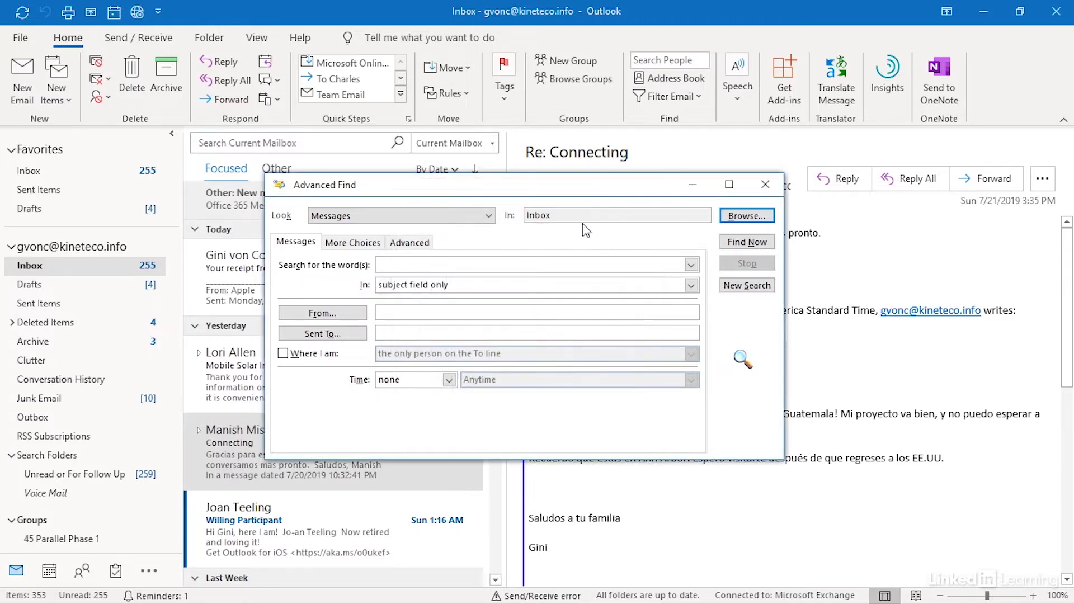
mouse_move(765, 185)
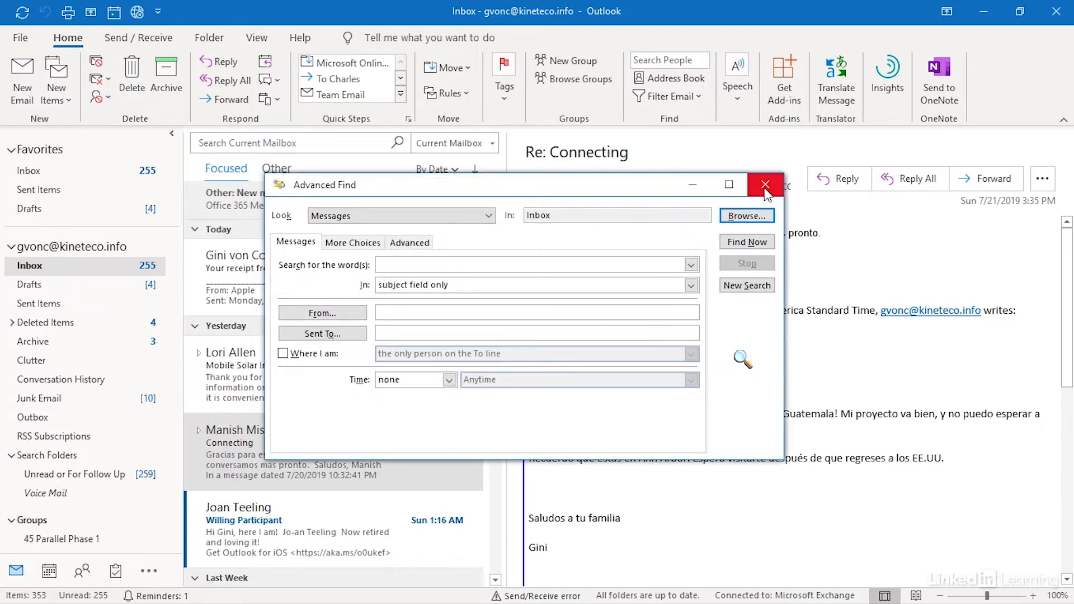
mouse_move(731, 216)
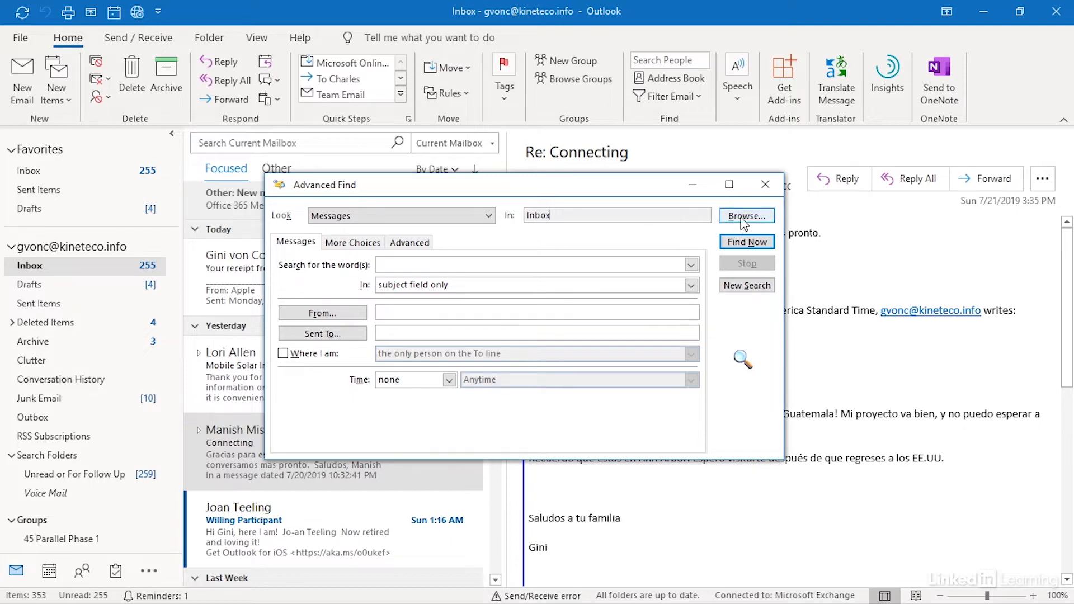
left_click(745, 215)
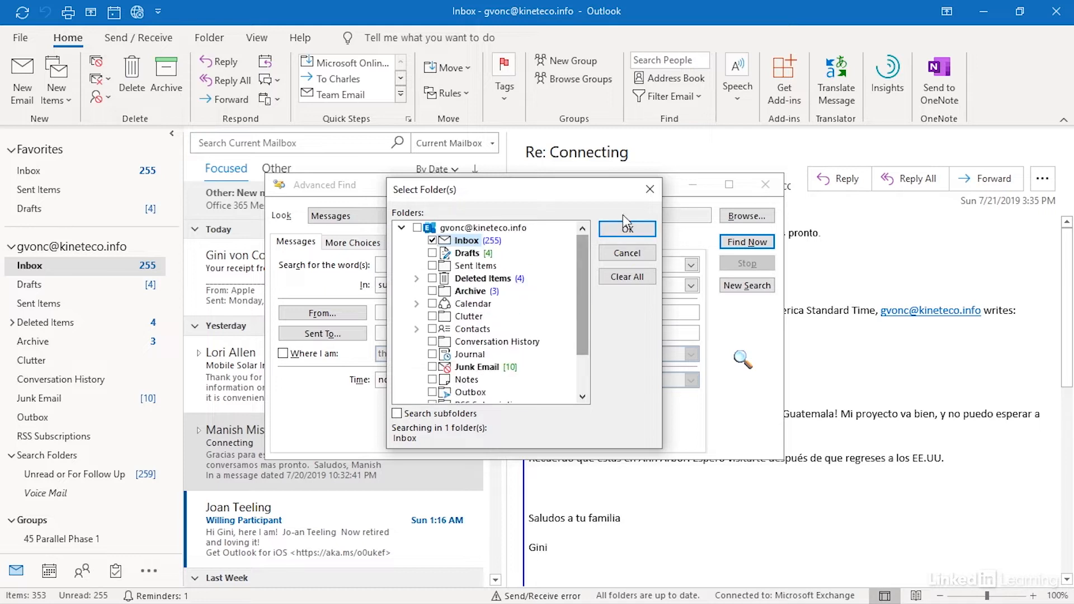
left_click(625, 228)
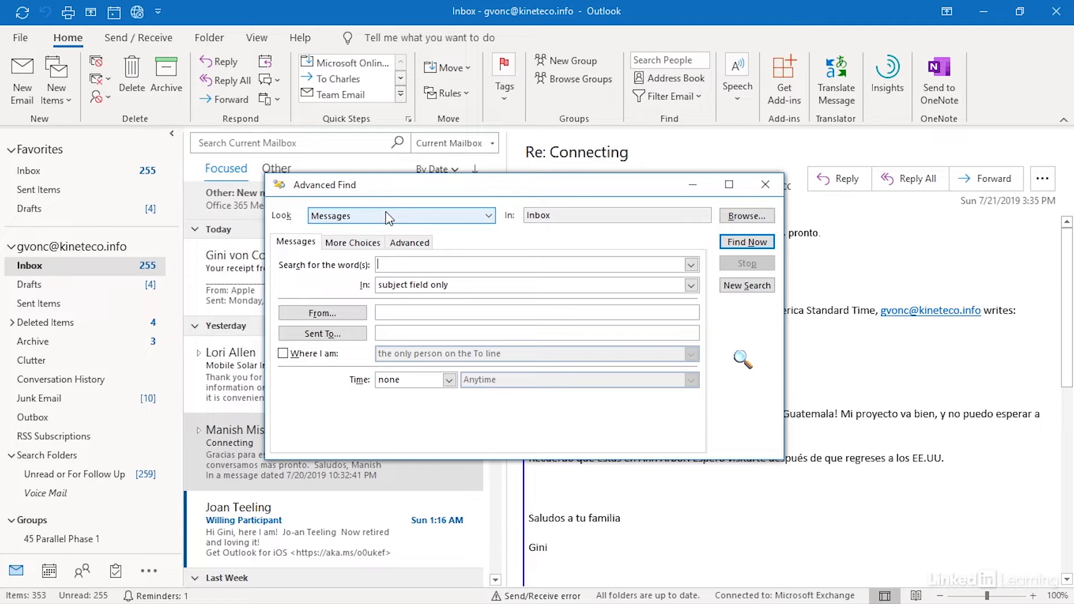
mouse_move(343, 244)
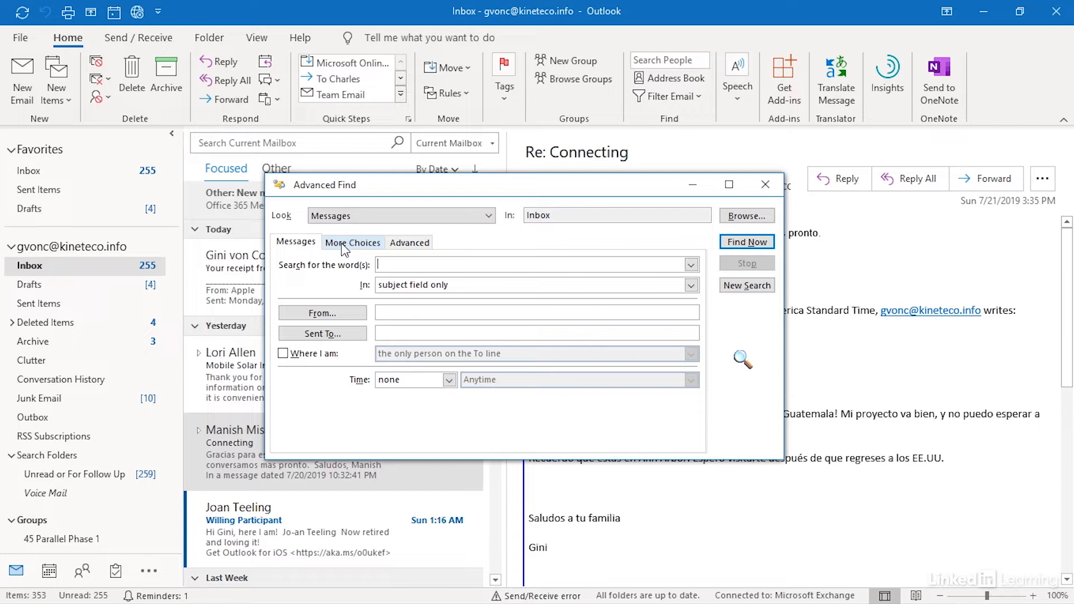
mouse_move(410, 243)
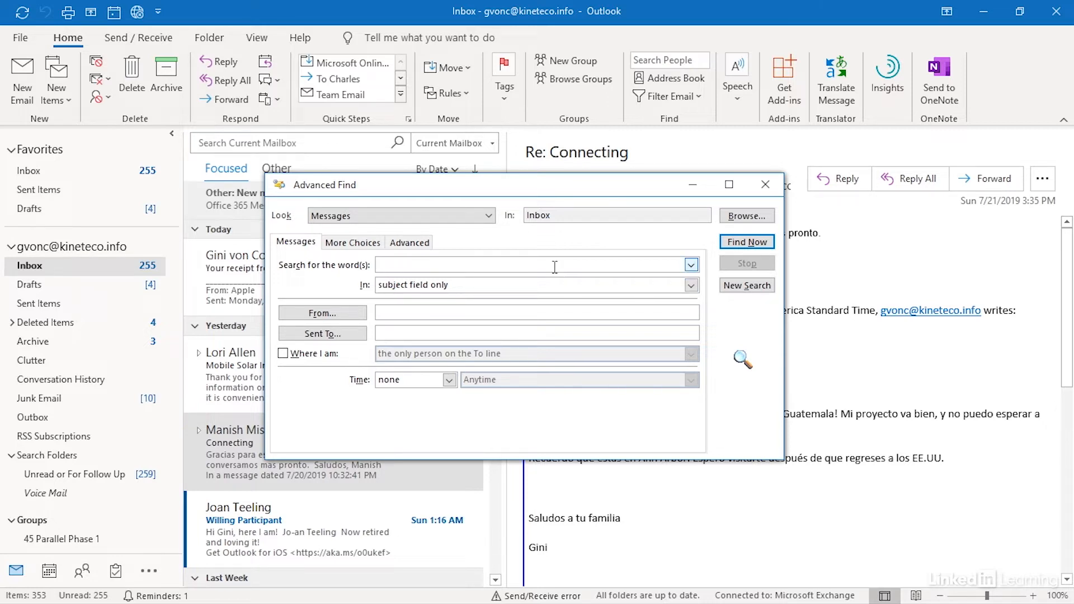
Search for the words 'mobile solar' in frequently-used text fields of Inbox messages.
type("mobile")
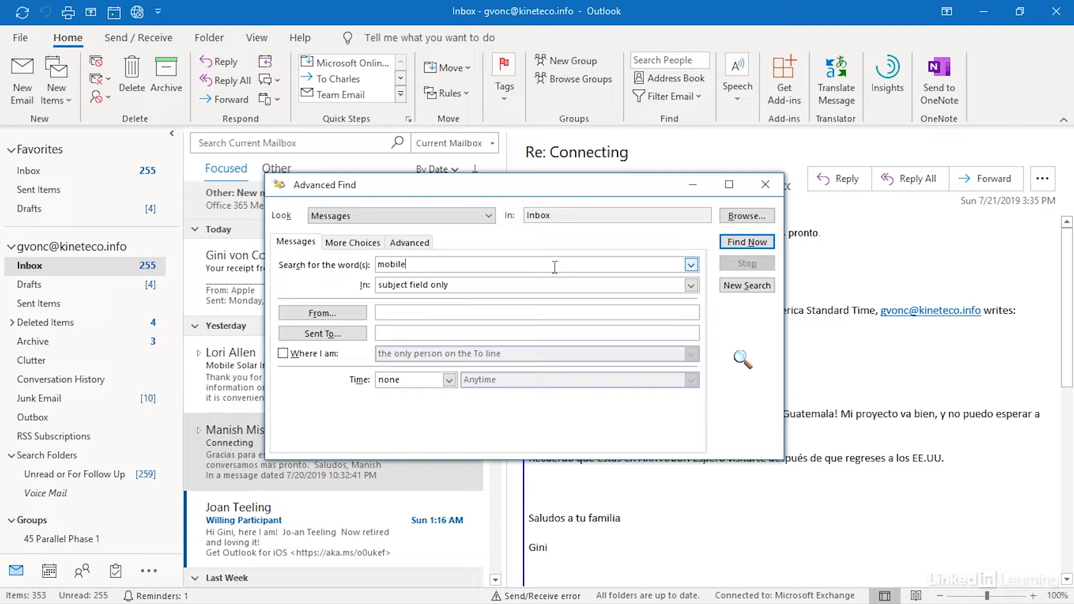
type("solar")
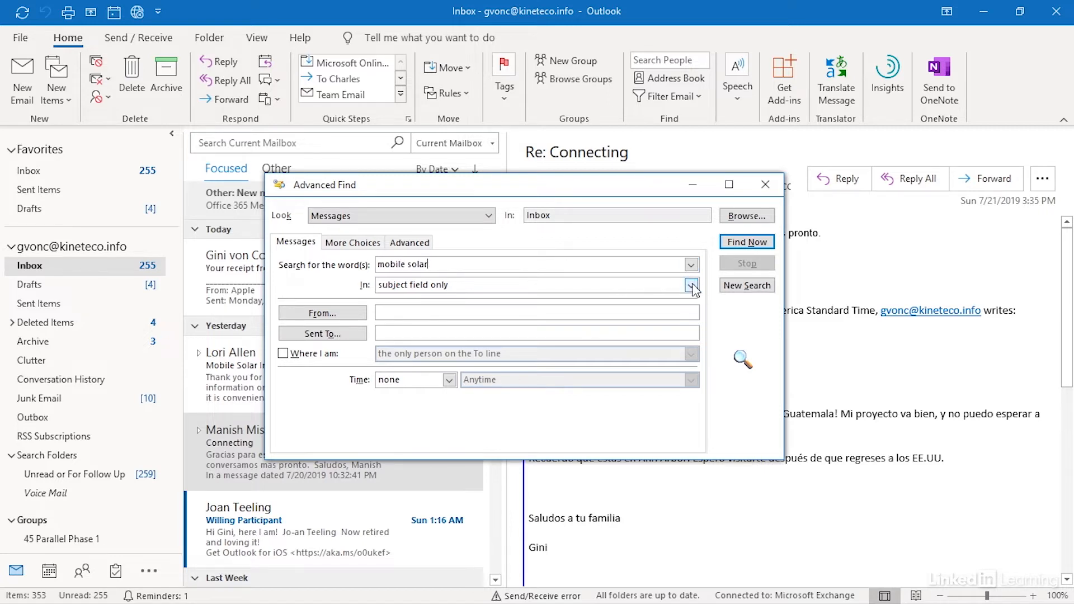
left_click(692, 285)
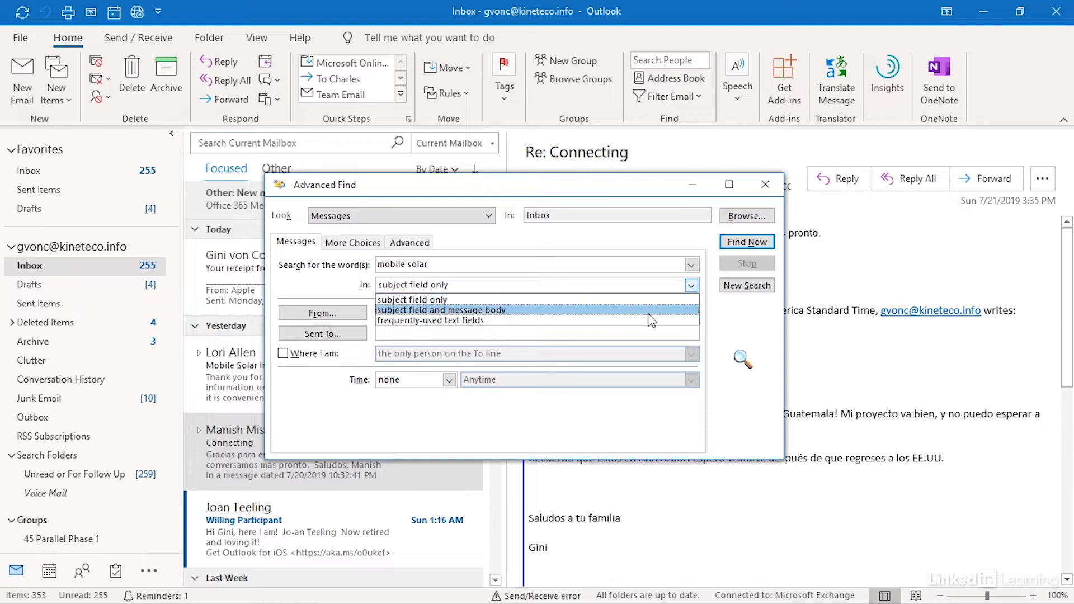
left_click(430, 319)
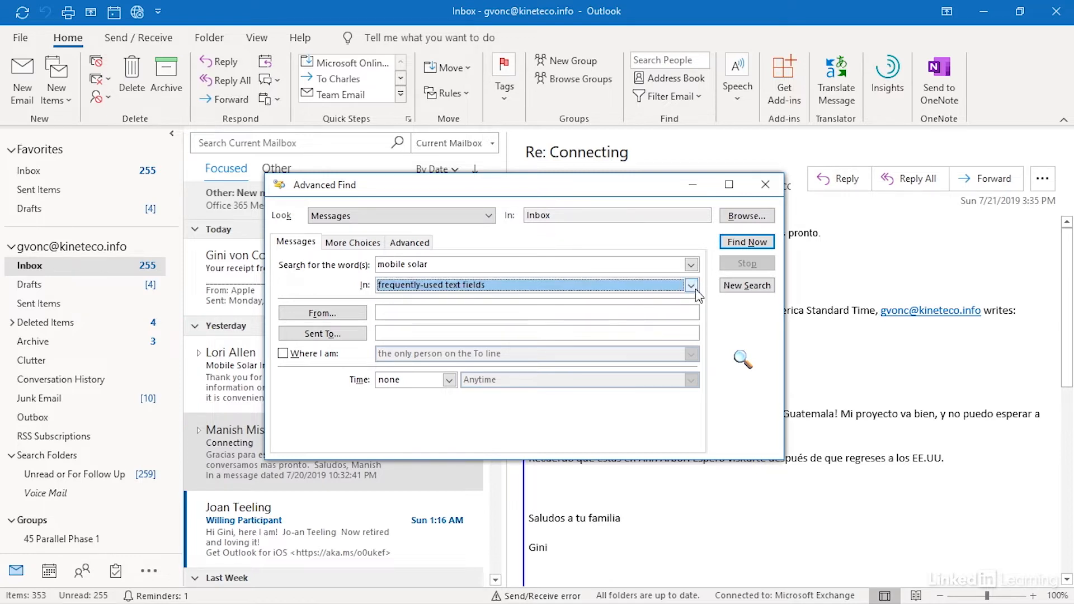
left_click(690, 285)
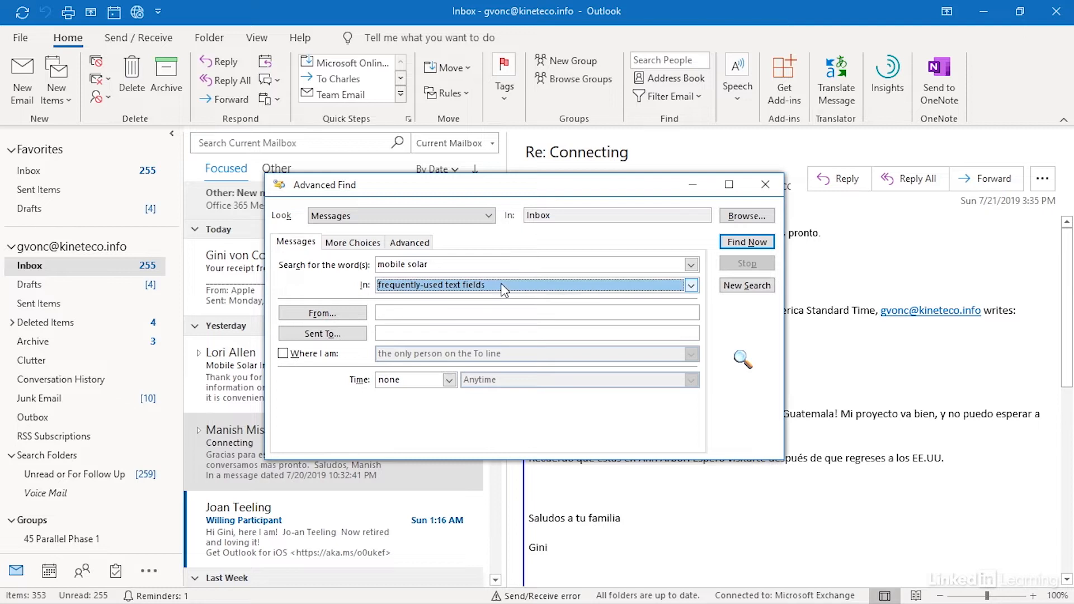
mouse_move(590, 173)
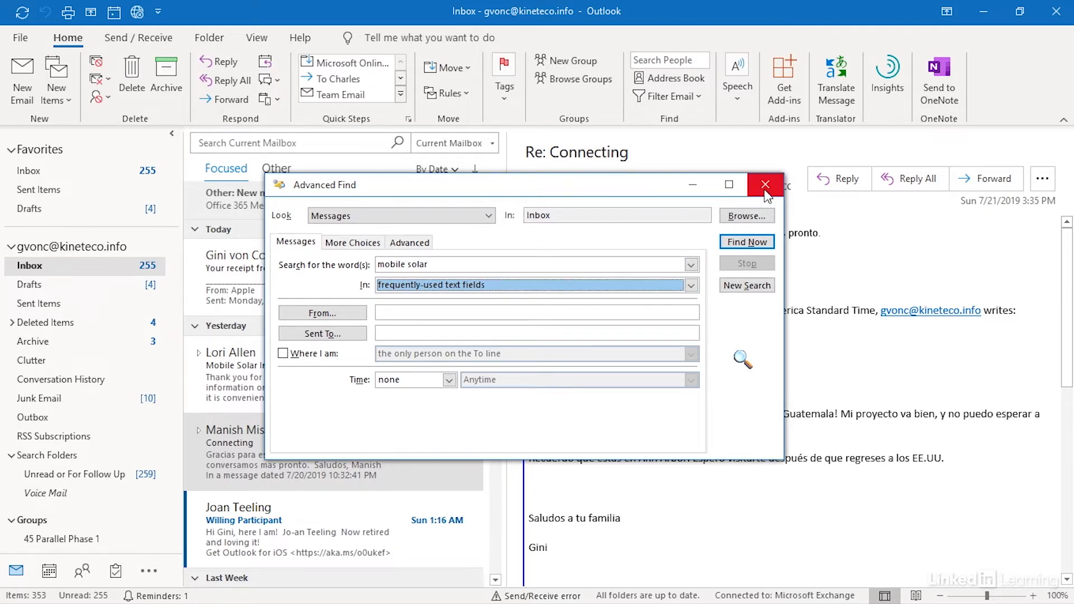
Close Advanced Find and browse the Search > More list of common properties.
left_click(765, 184)
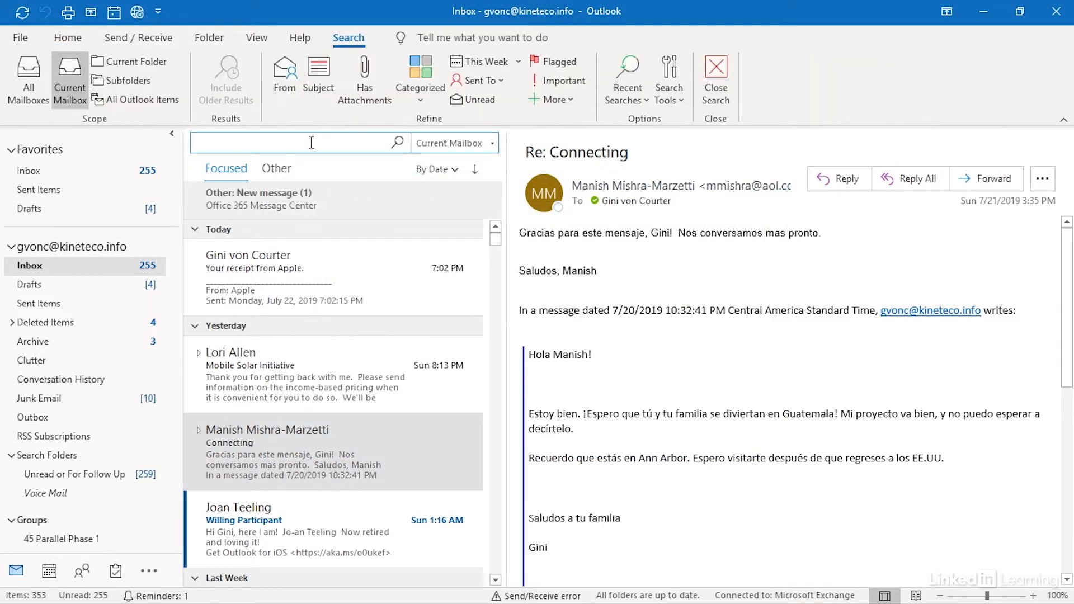
mouse_move(439, 128)
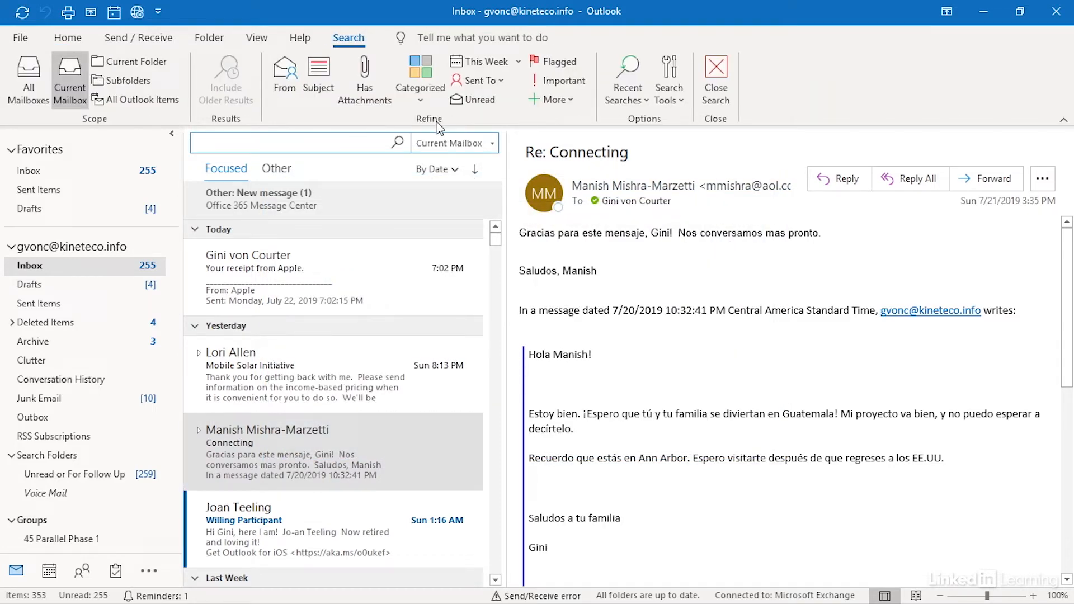
left_click(554, 99)
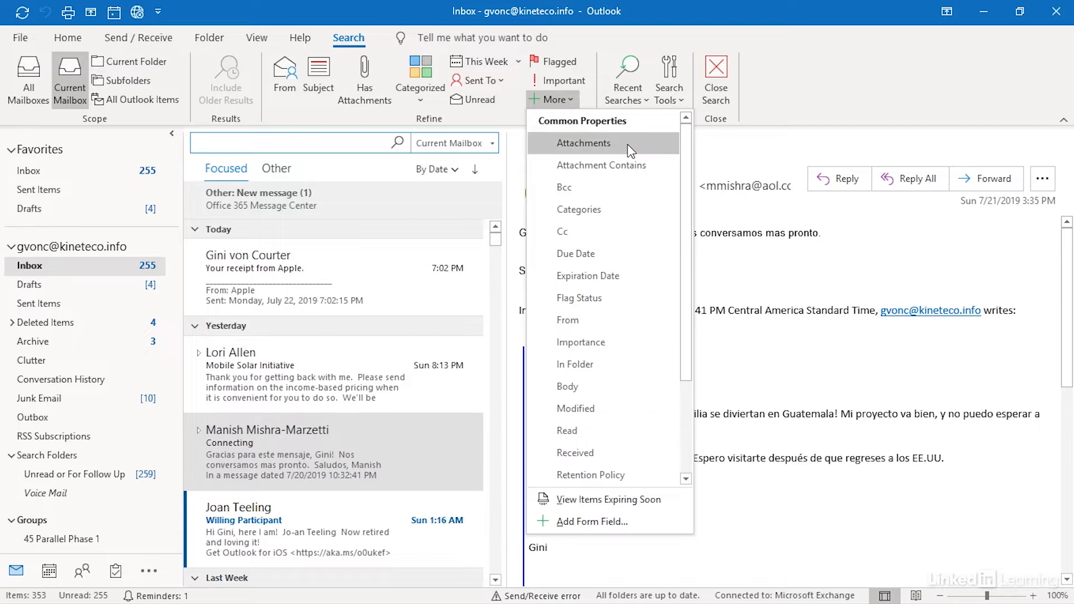
scroll("down", 3)
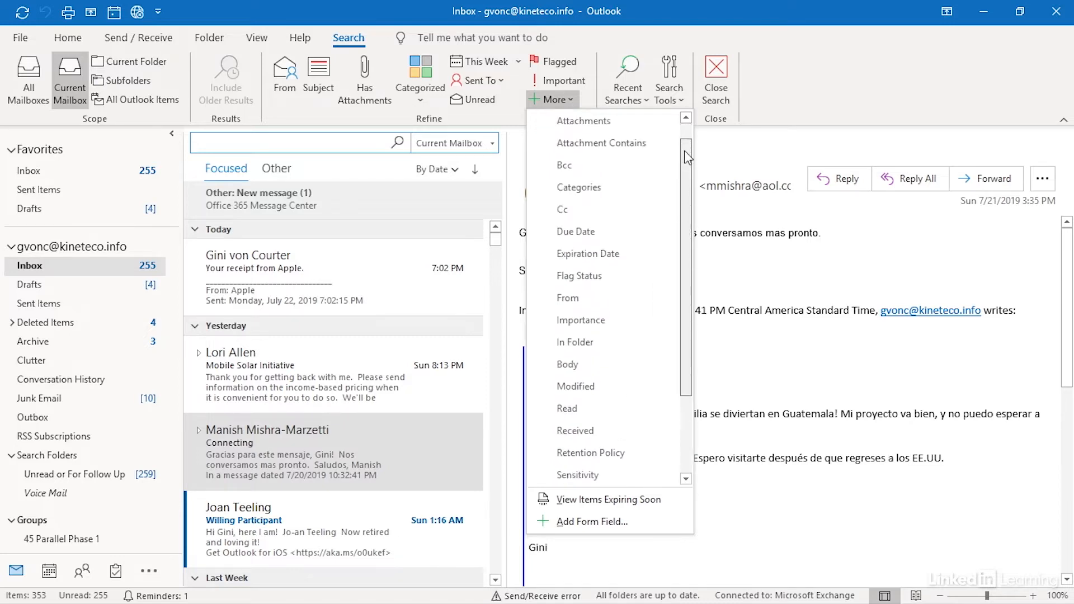
scroll("up", 3)
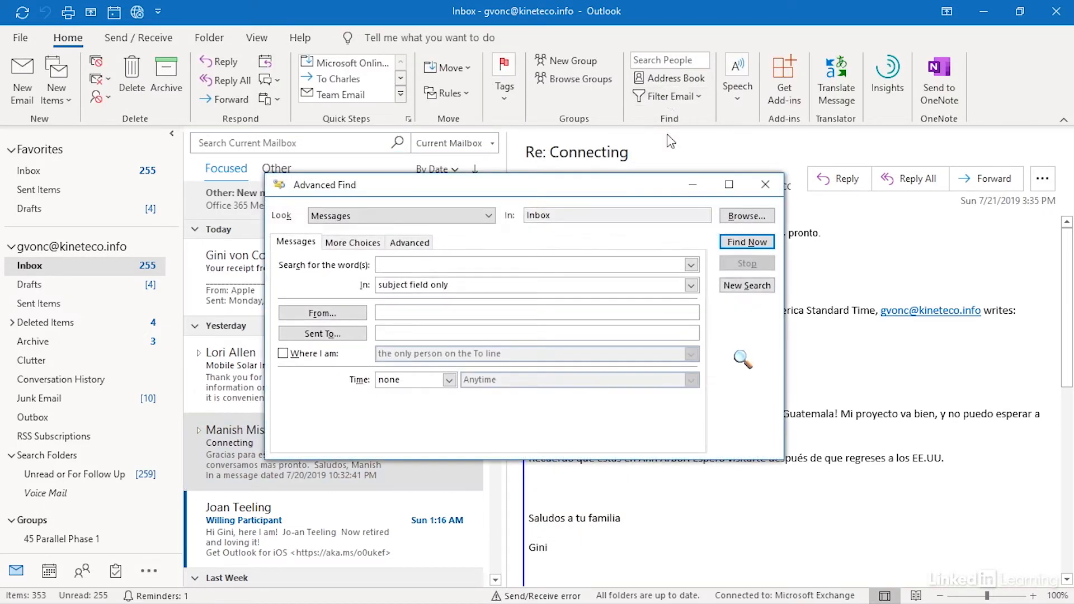
Require 'Where I am: the only person on the To line', leaving From and Sent To blank.
left_click(691, 285)
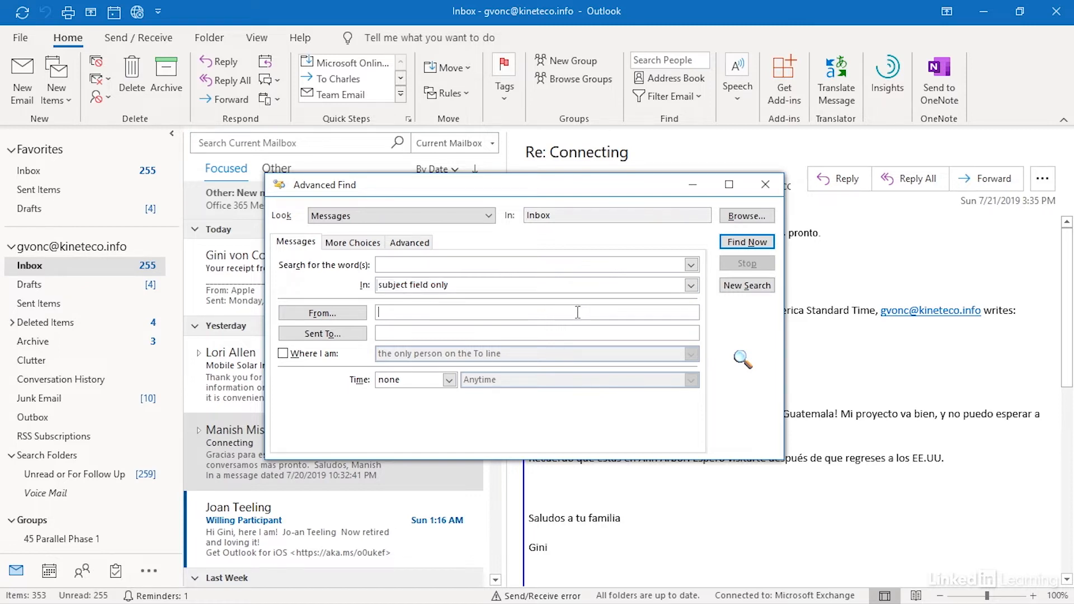
left_click(536, 333)
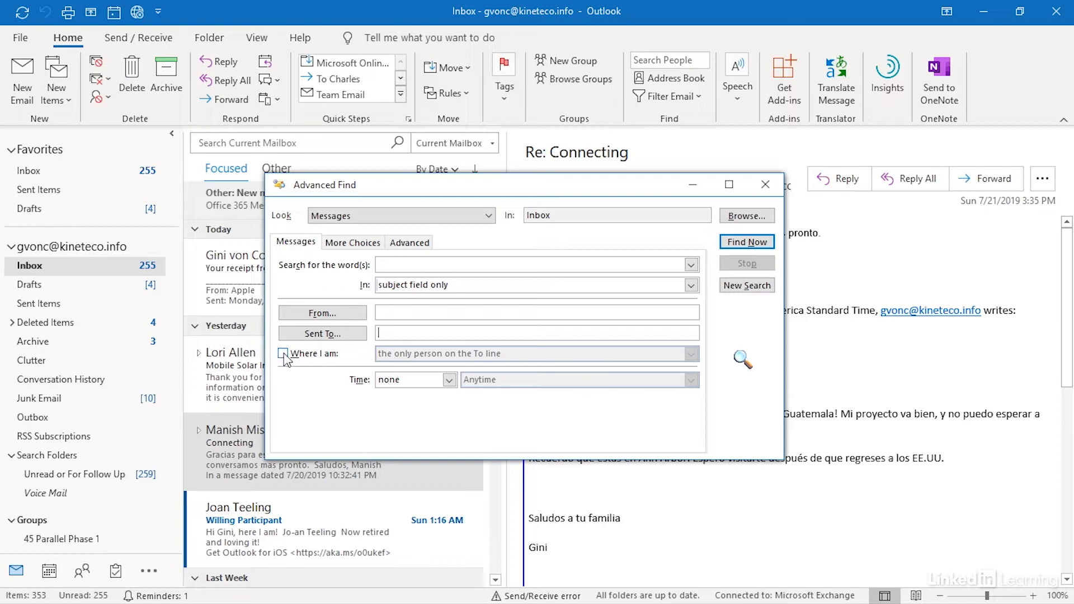
left_click(692, 354)
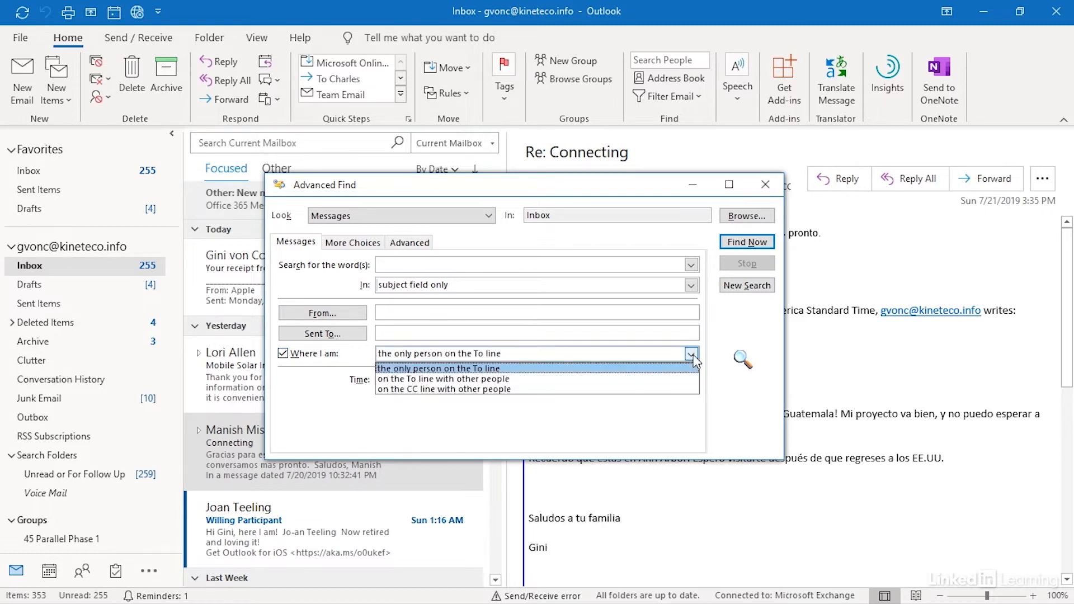
mouse_move(597, 379)
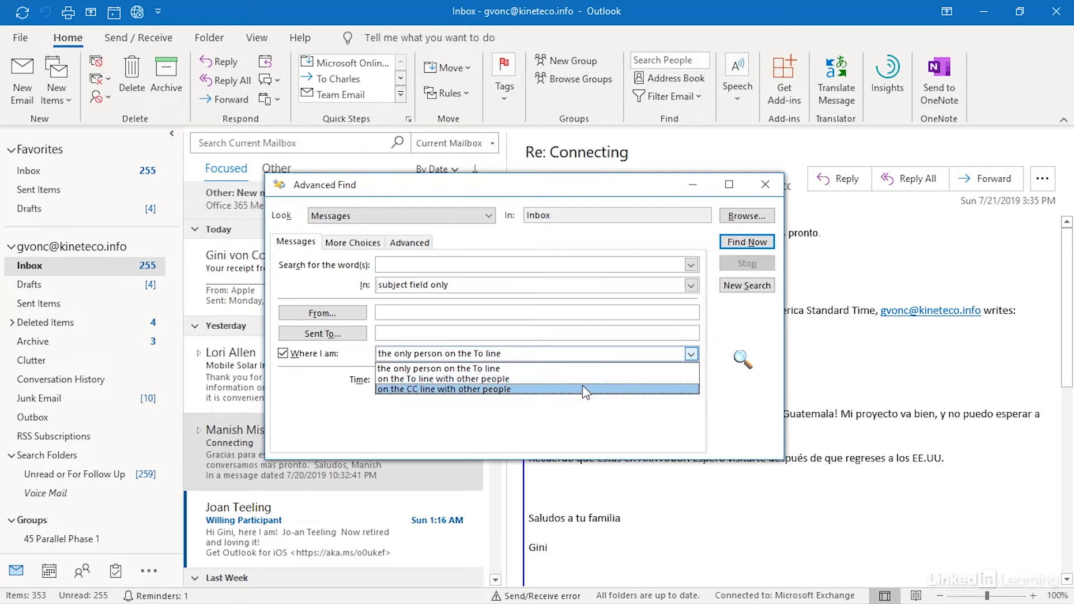
mouse_move(566, 419)
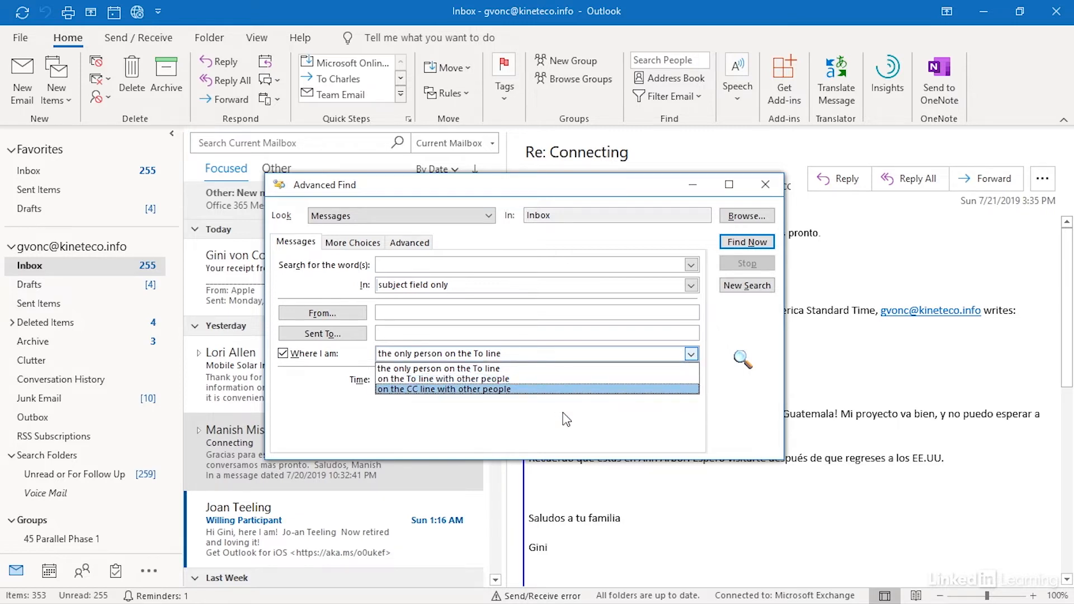
left_click(438, 368)
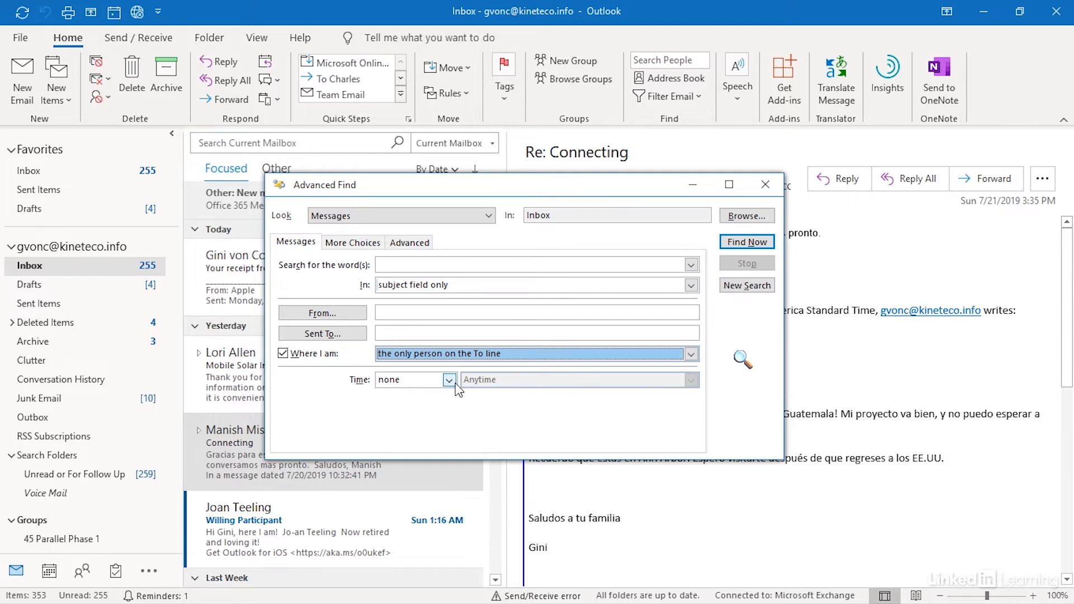
Try the Time: received filter, browse its ranges, then set Time back to none.
left_click(450, 379)
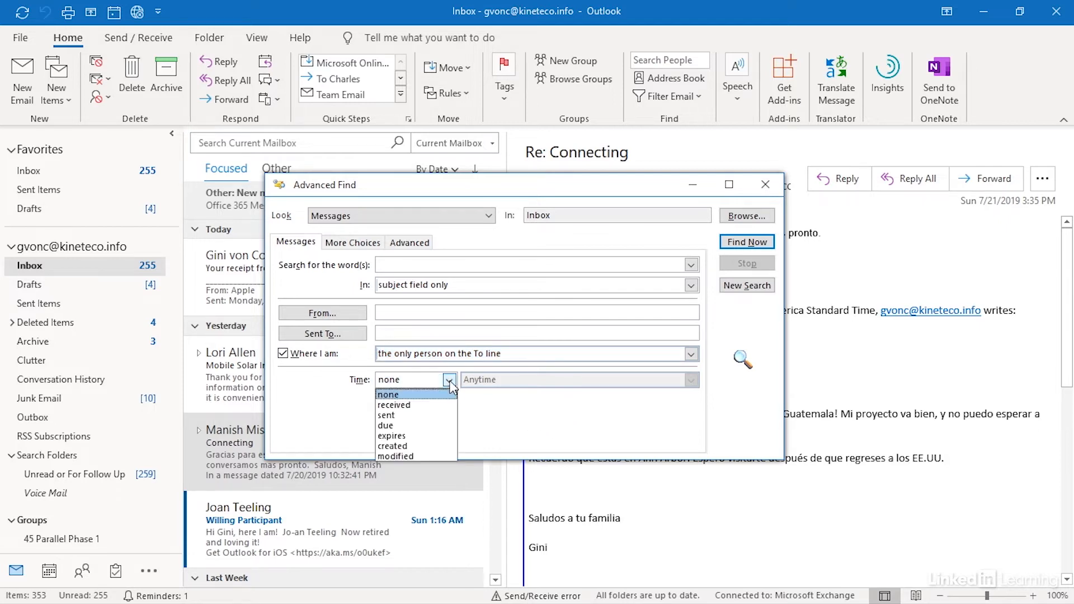
left_click(392, 405)
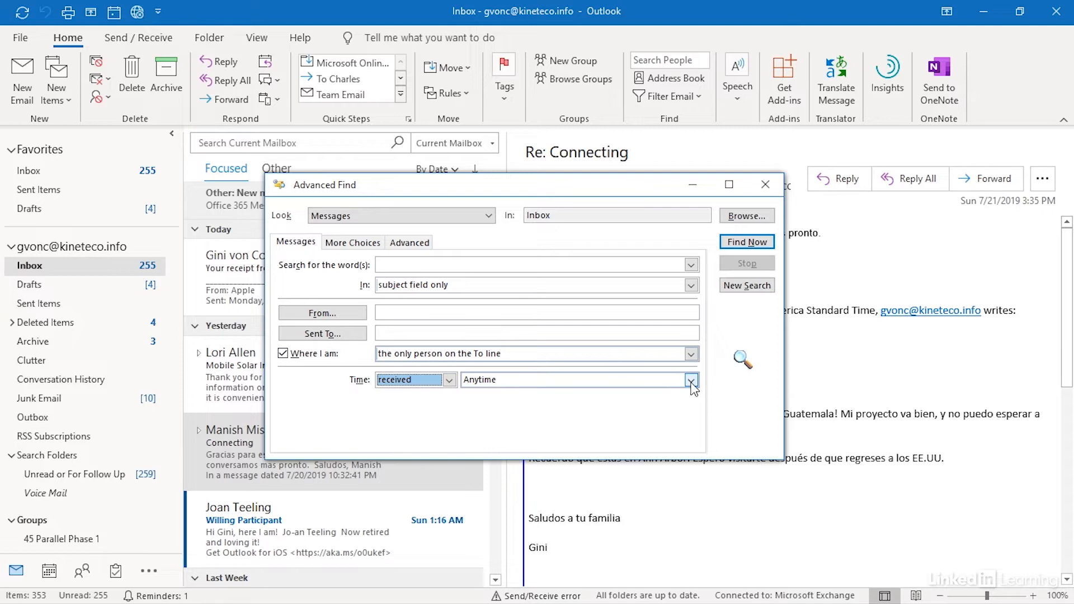
left_click(691, 380)
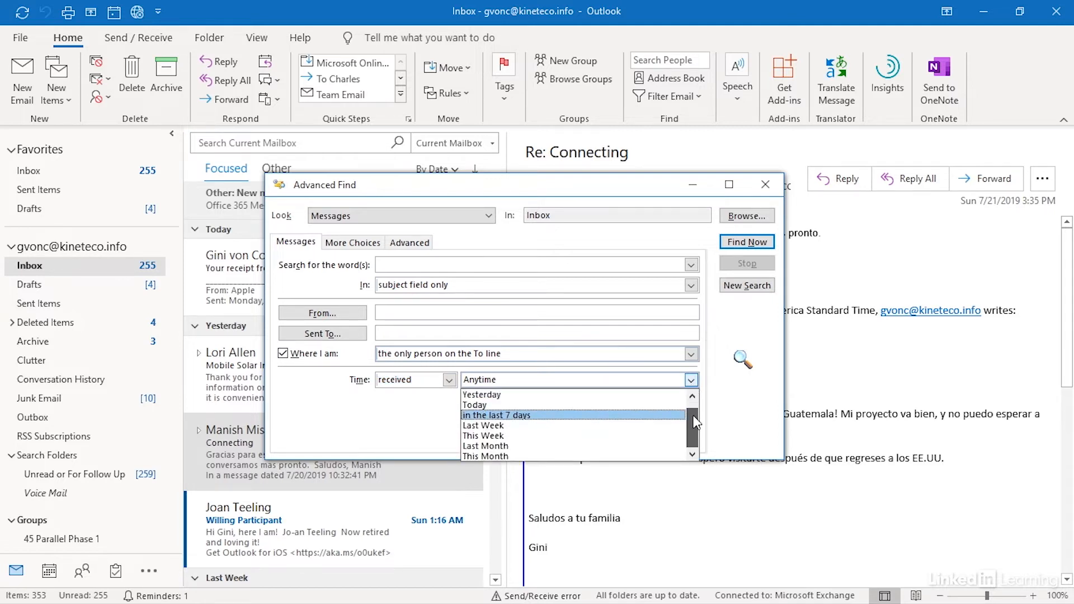
mouse_move(752, 409)
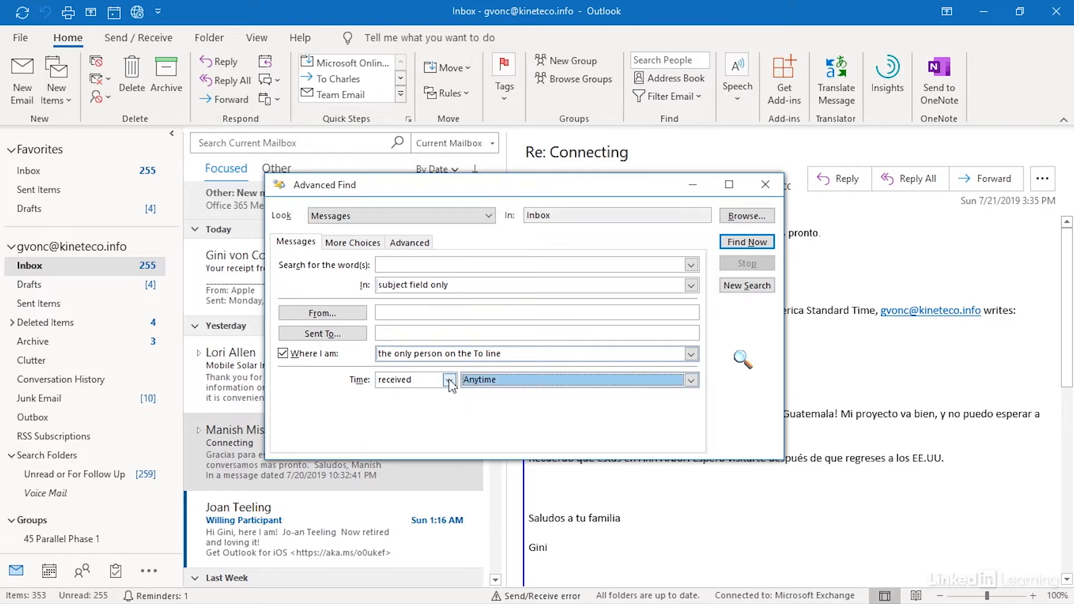
left_click(451, 379)
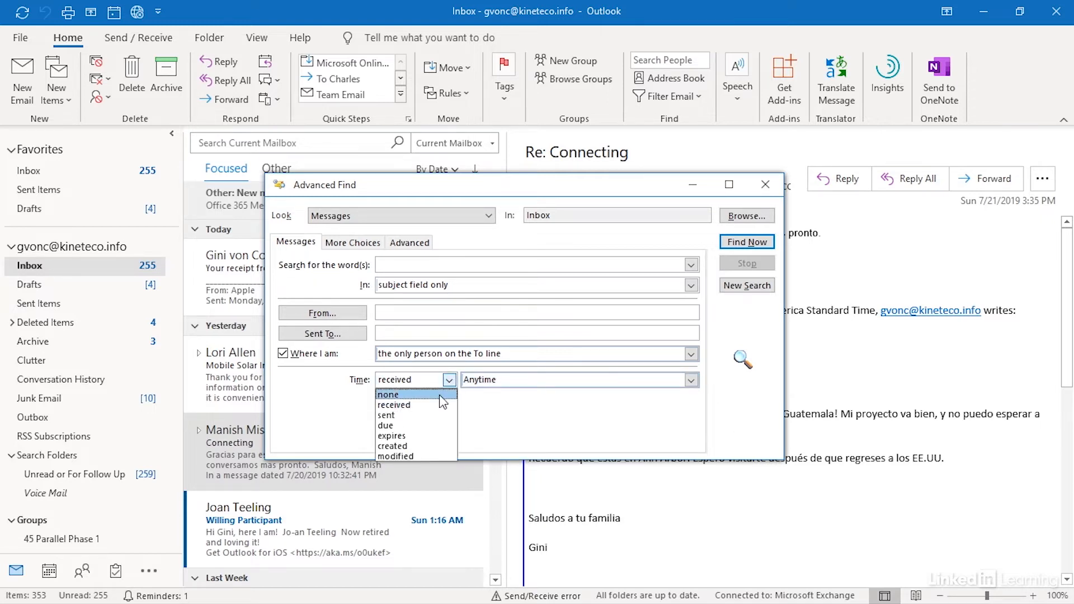
left_click(389, 394)
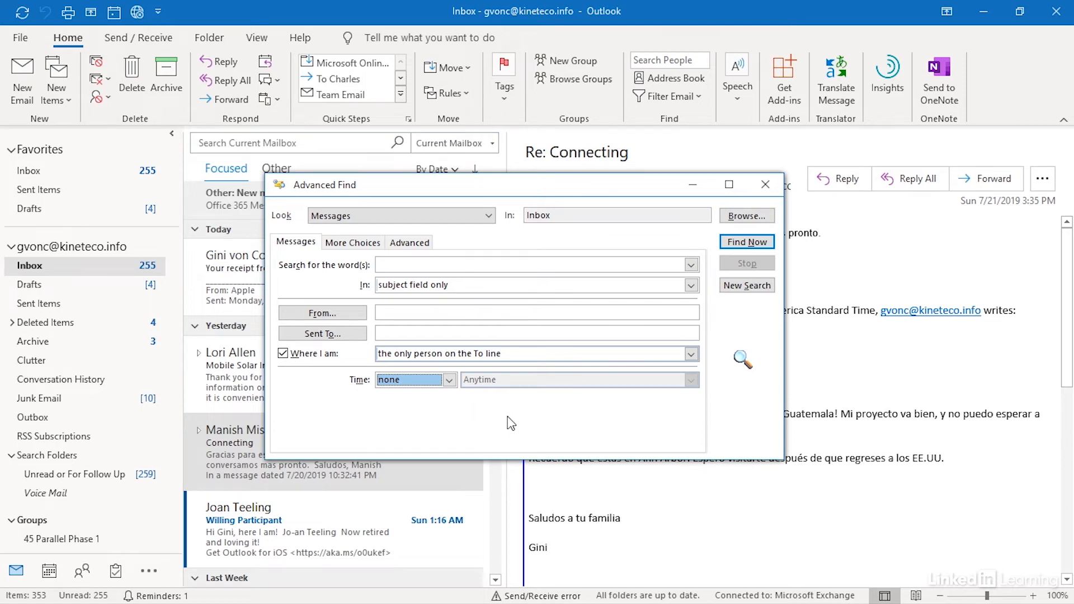
Review More Choices, toggling match case and the one-or-more-attachments condition, leaving attachments off.
left_click(352, 242)
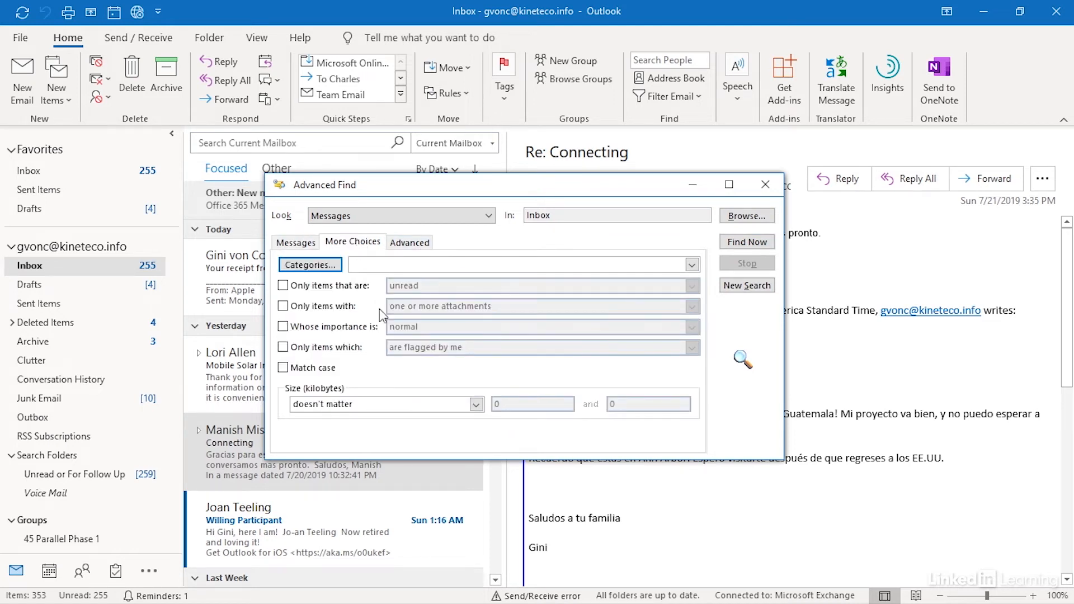
mouse_move(452, 381)
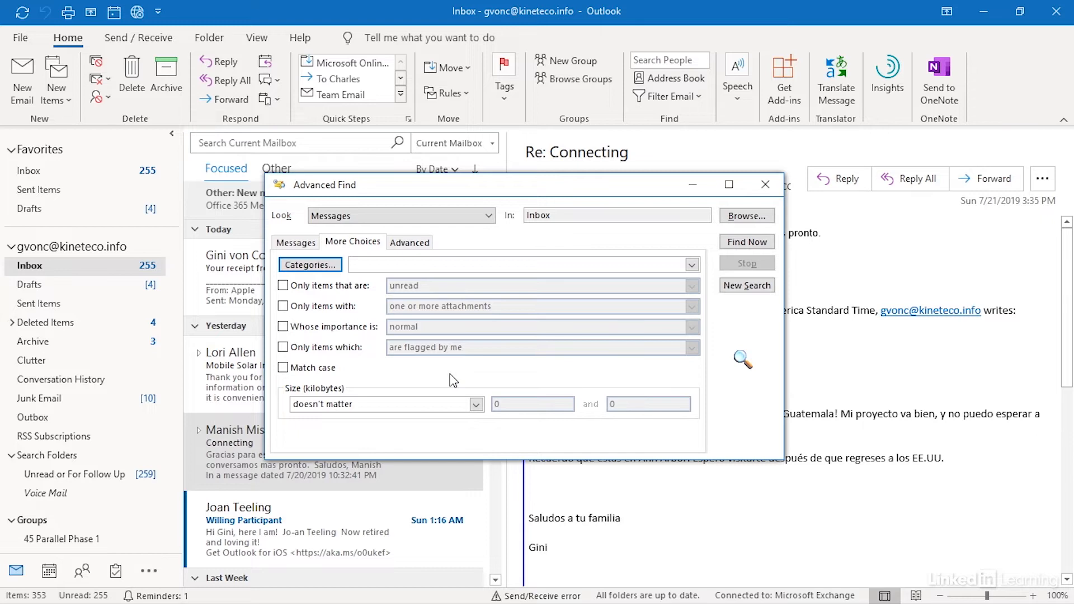
mouse_move(412, 313)
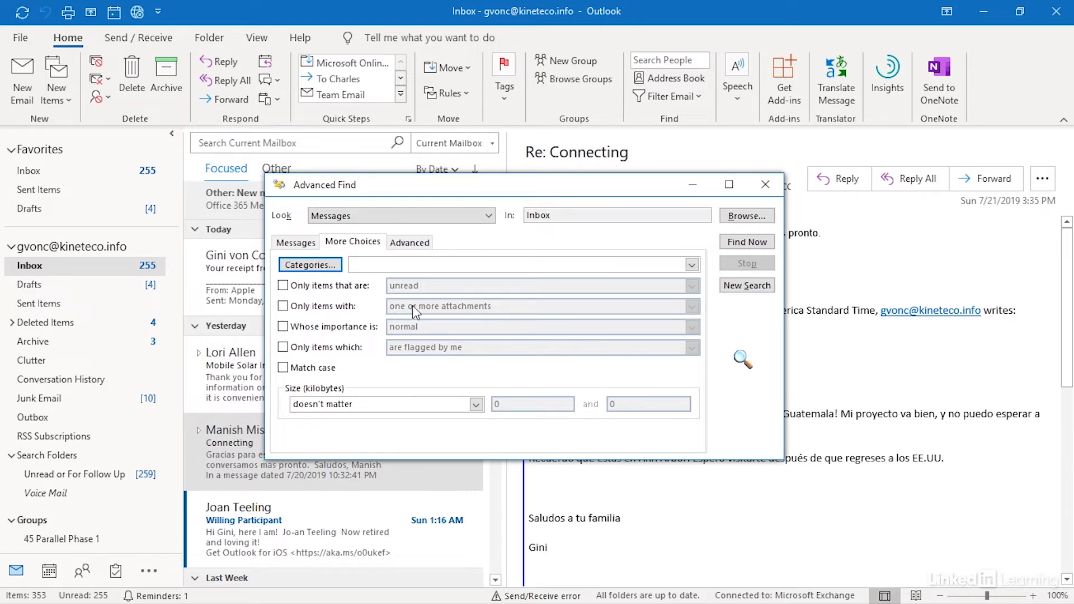
mouse_move(435, 351)
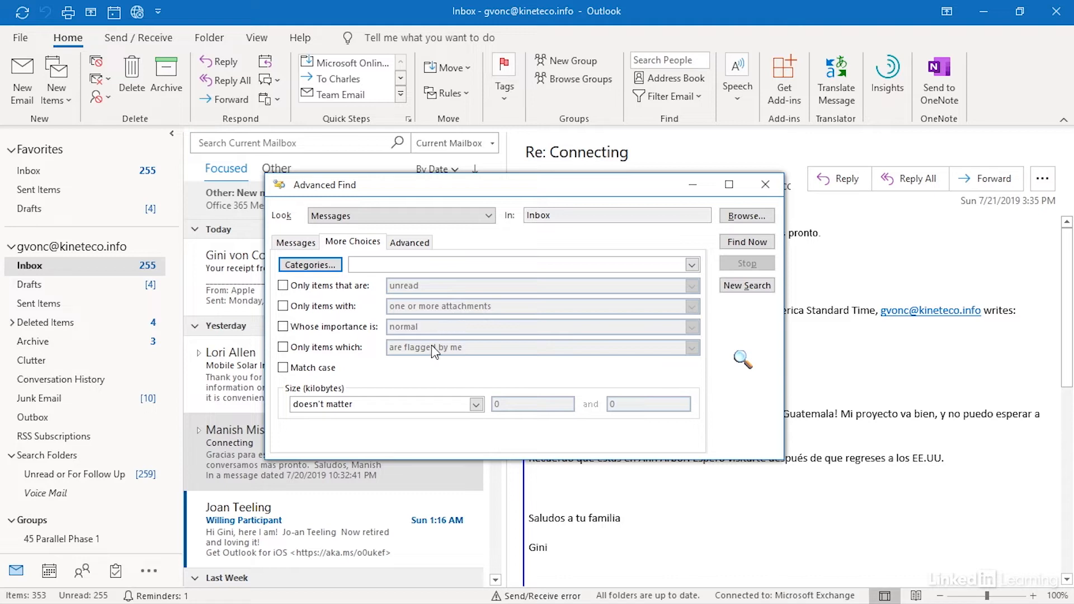
mouse_move(425, 378)
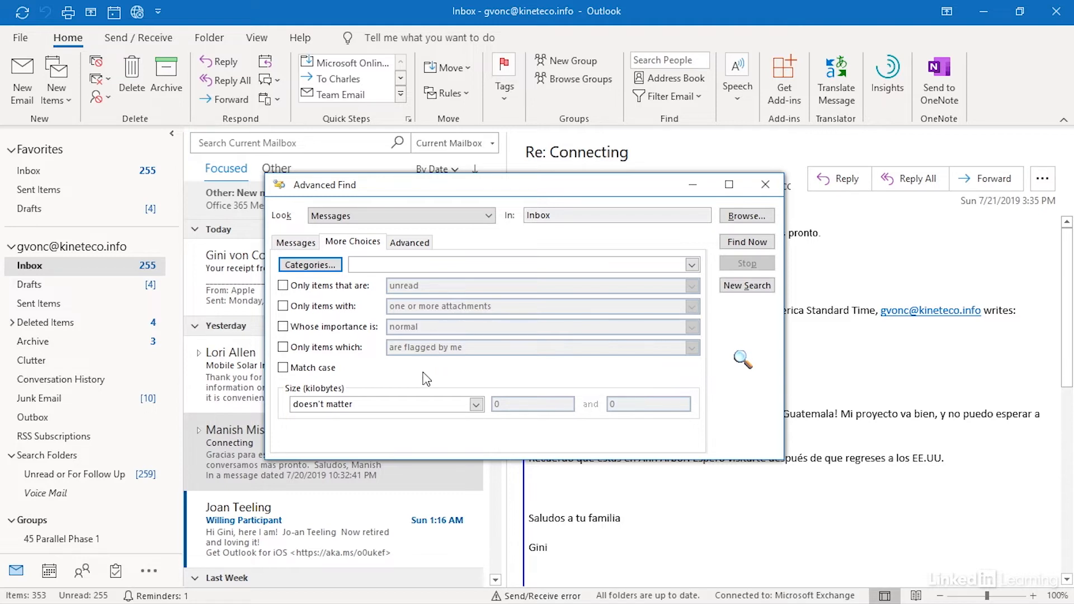
mouse_move(359, 359)
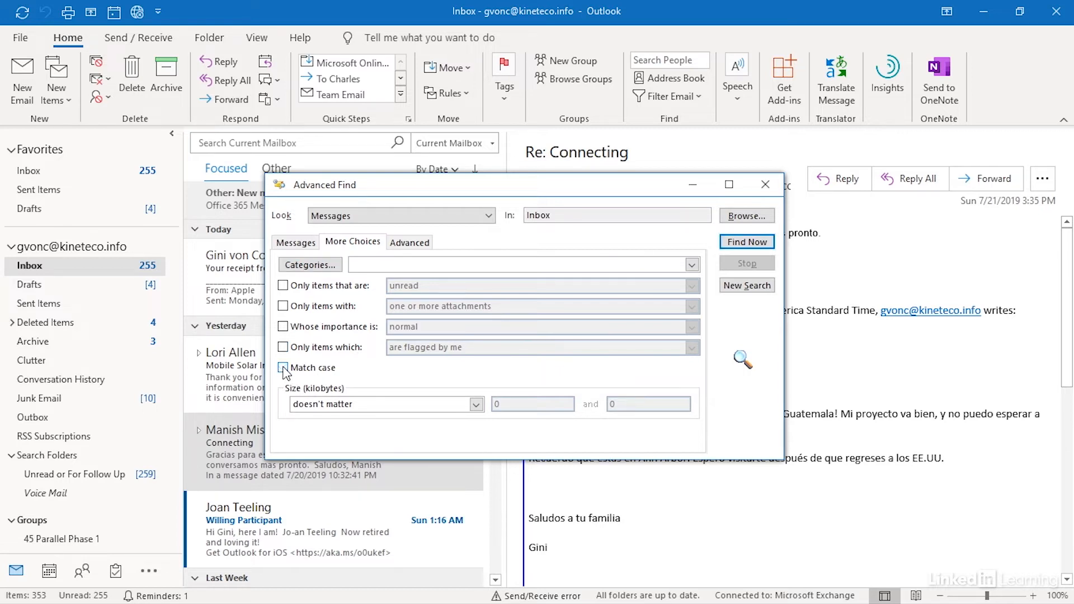
left_click(476, 404)
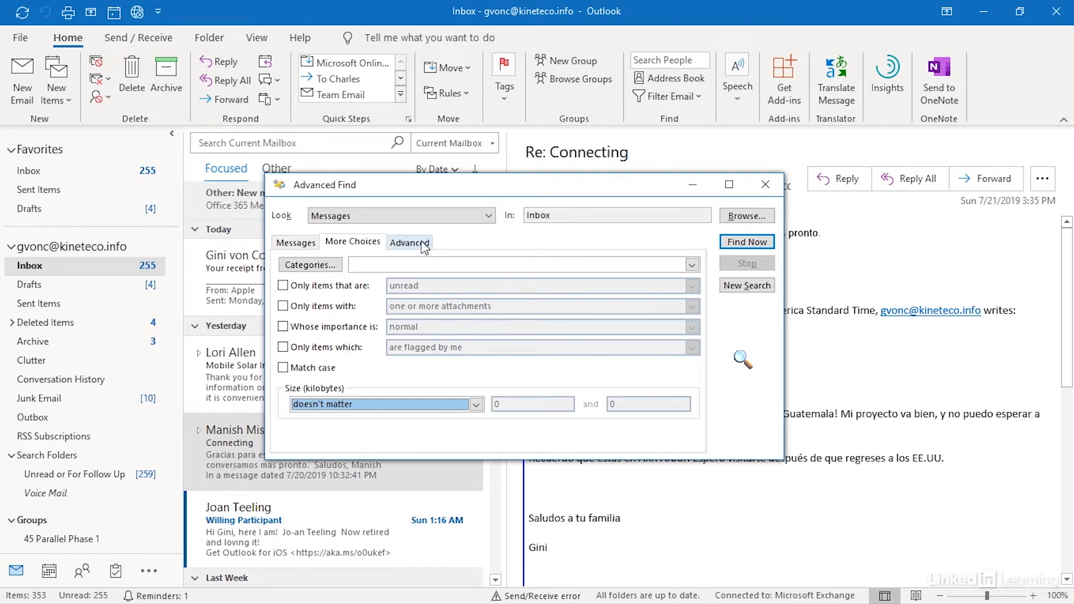
mouse_move(326, 261)
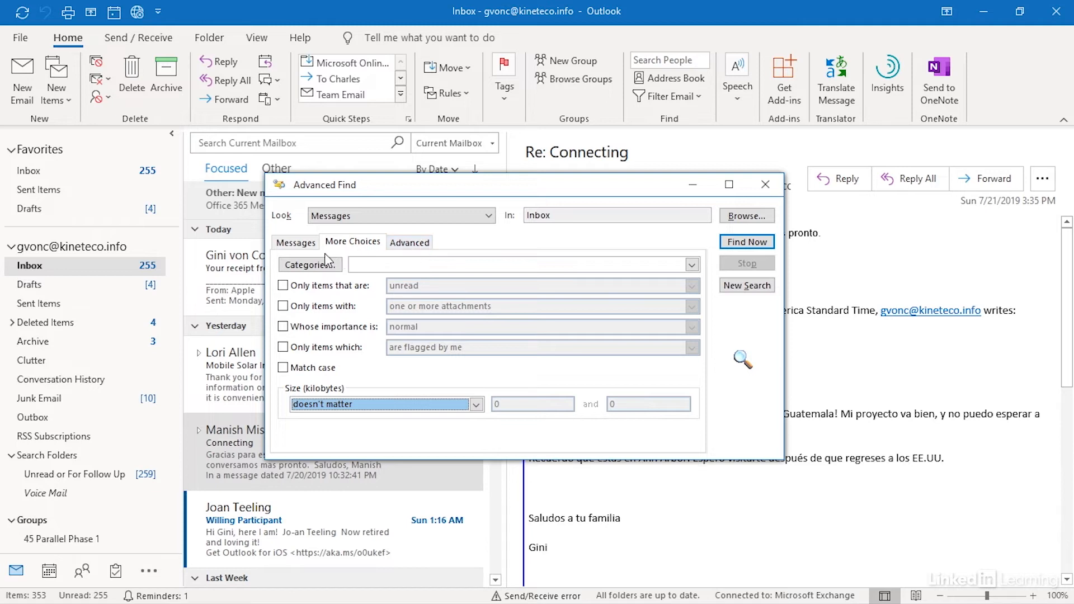
left_click(282, 305)
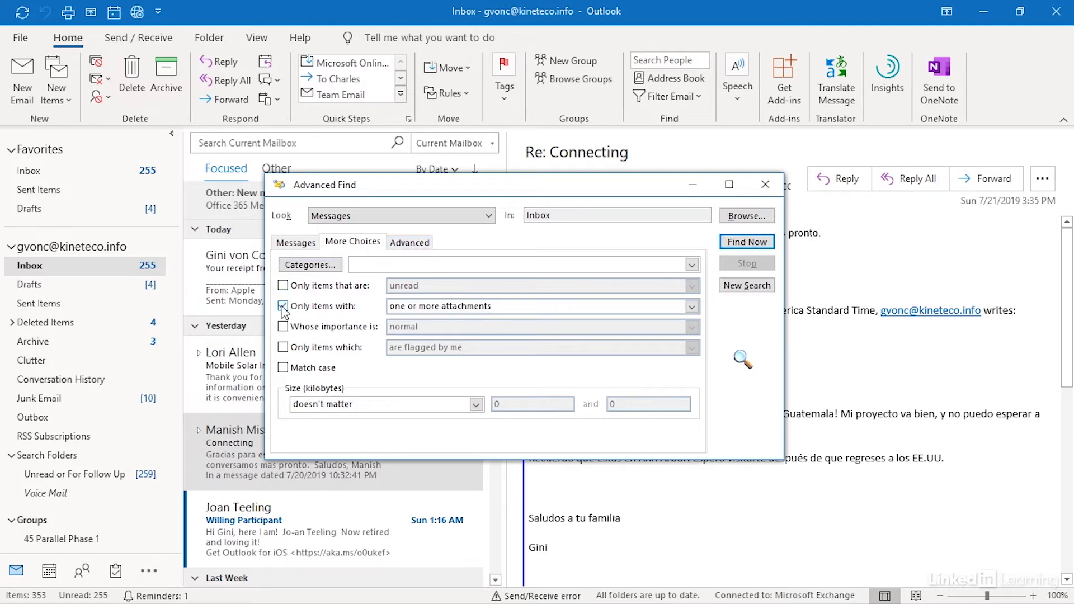
left_click(282, 306)
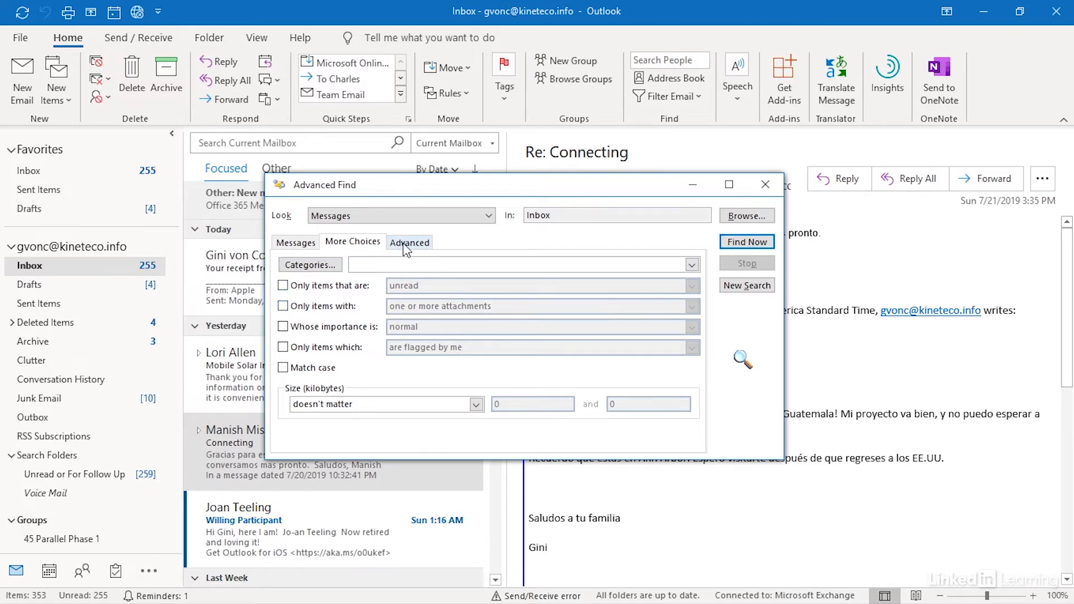
Add an Advanced condition Sensitivity equals Private to the criteria list.
left_click(410, 242)
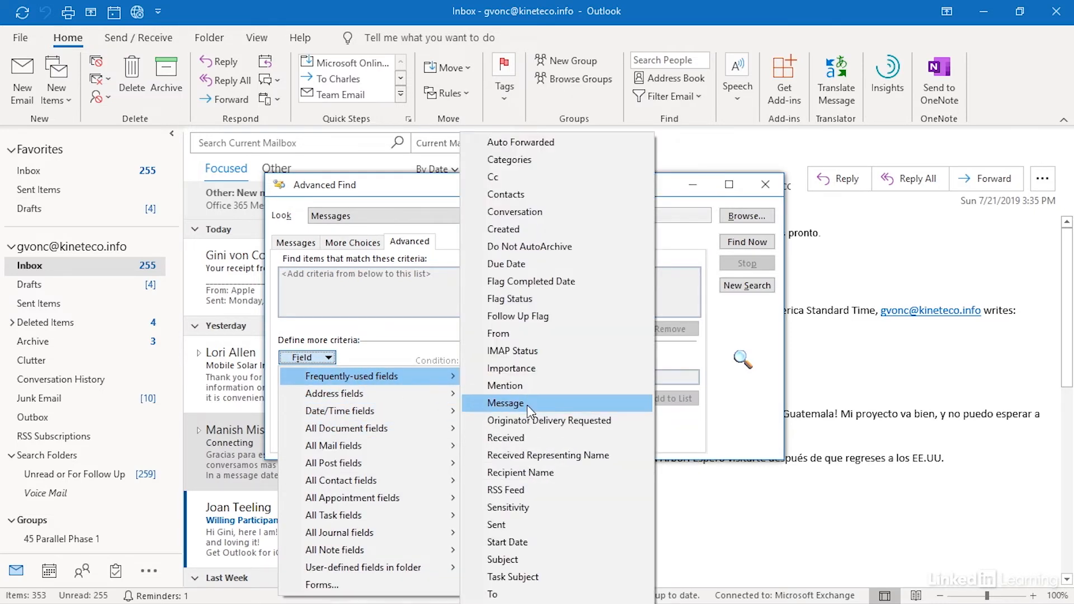
left_click(507, 506)
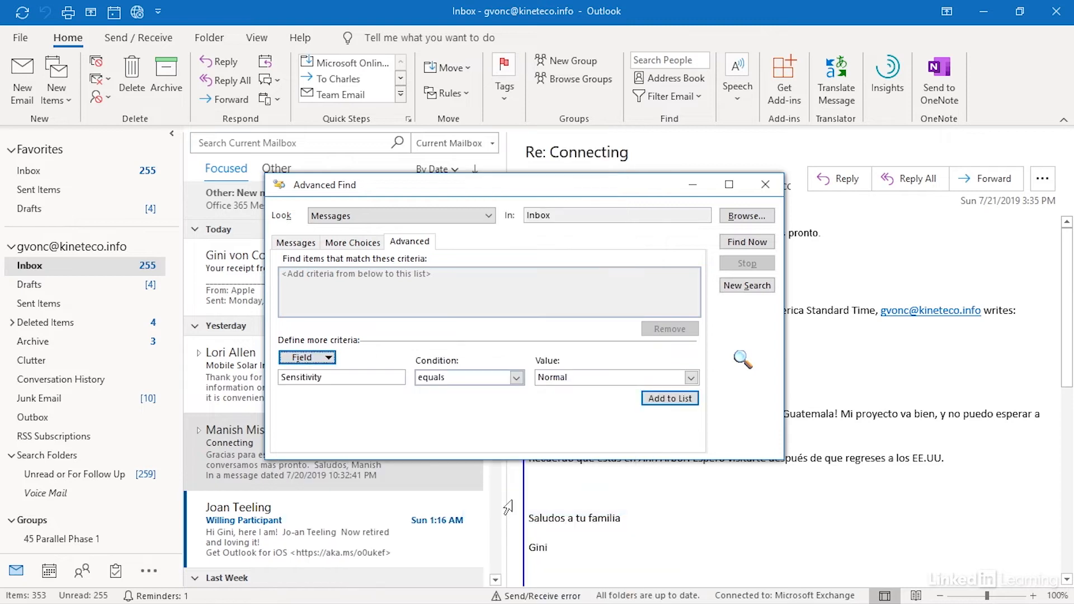
left_click(691, 377)
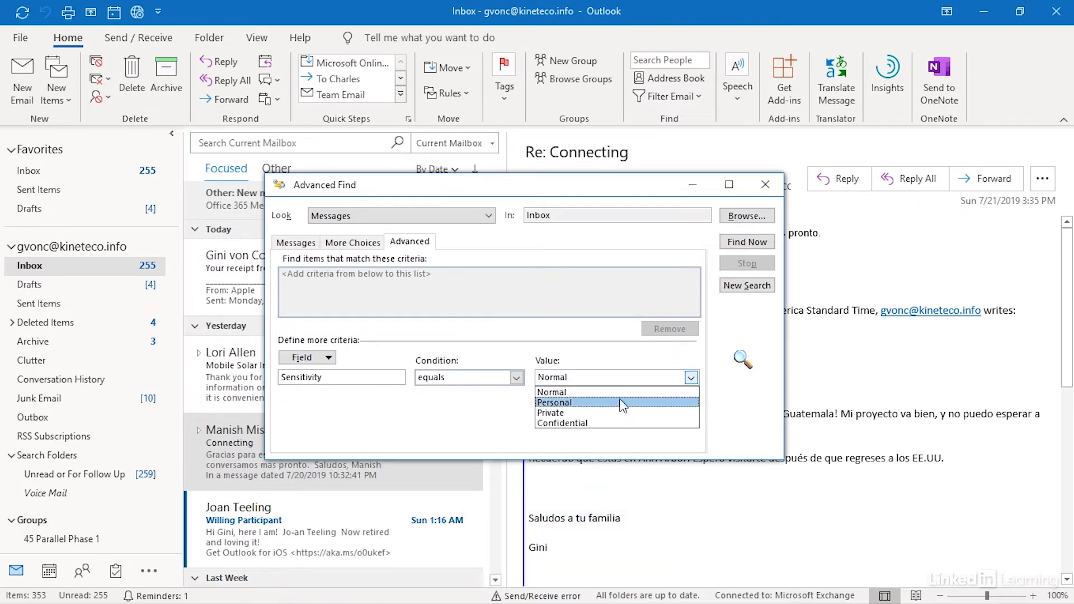
left_click(550, 412)
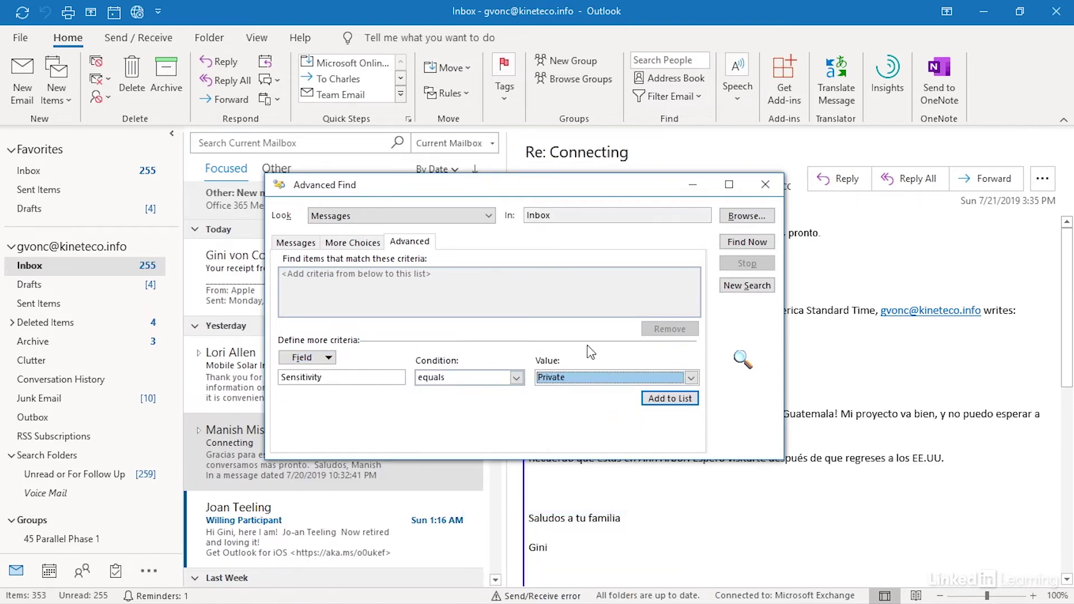
mouse_move(646, 435)
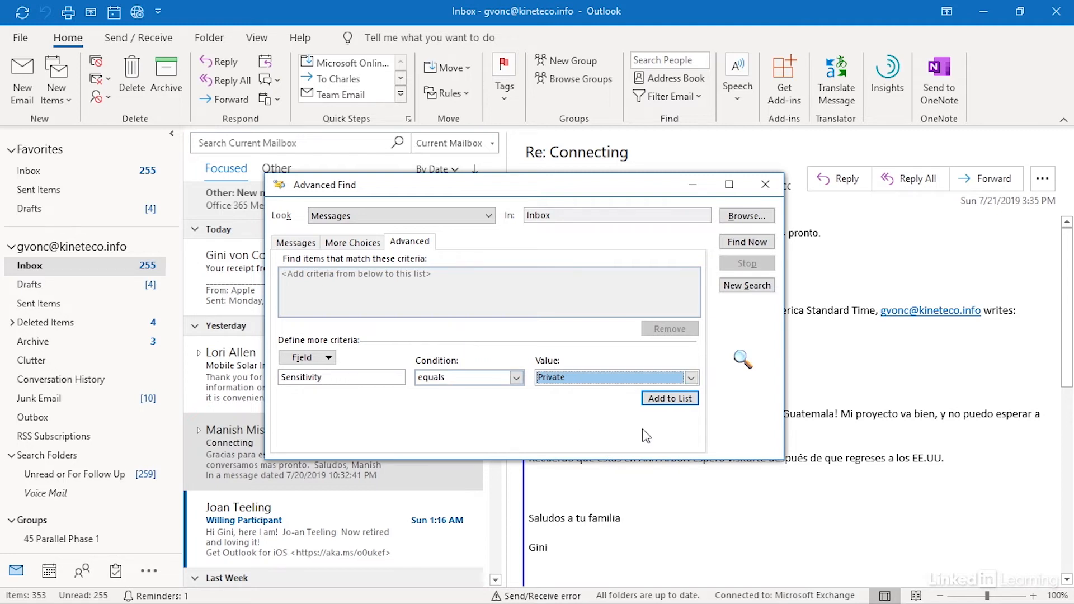
left_click(669, 398)
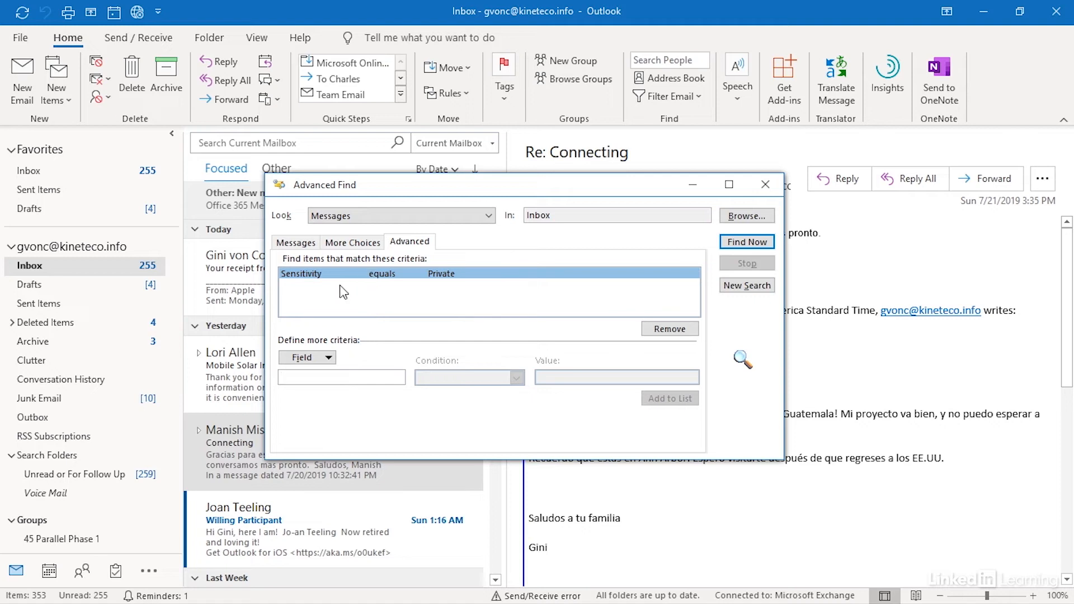
mouse_move(346, 280)
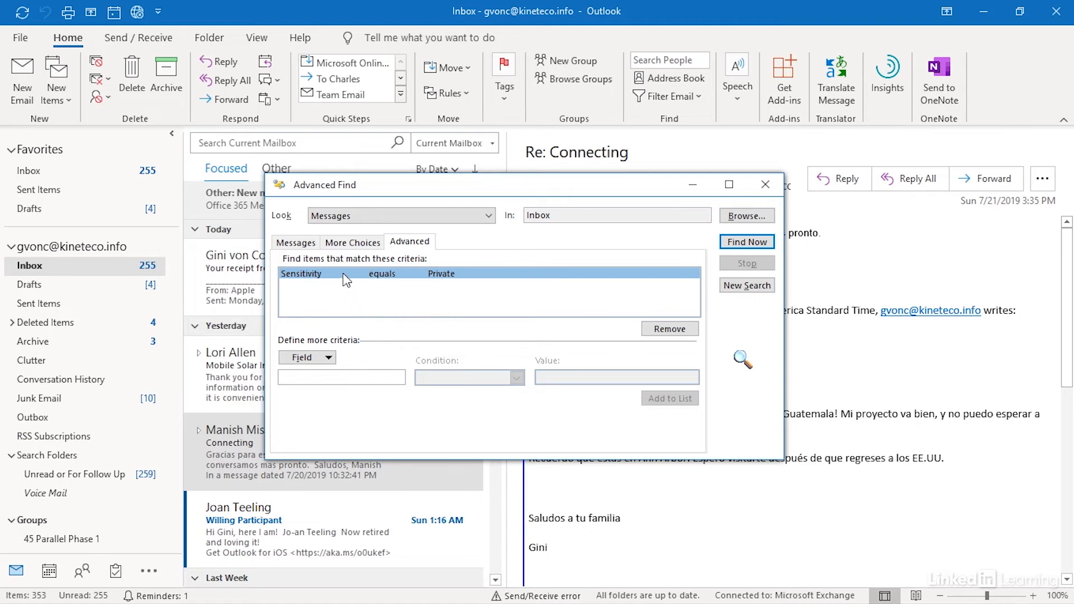
Run Find Now with the Private condition, which returns no messages.
left_click(295, 242)
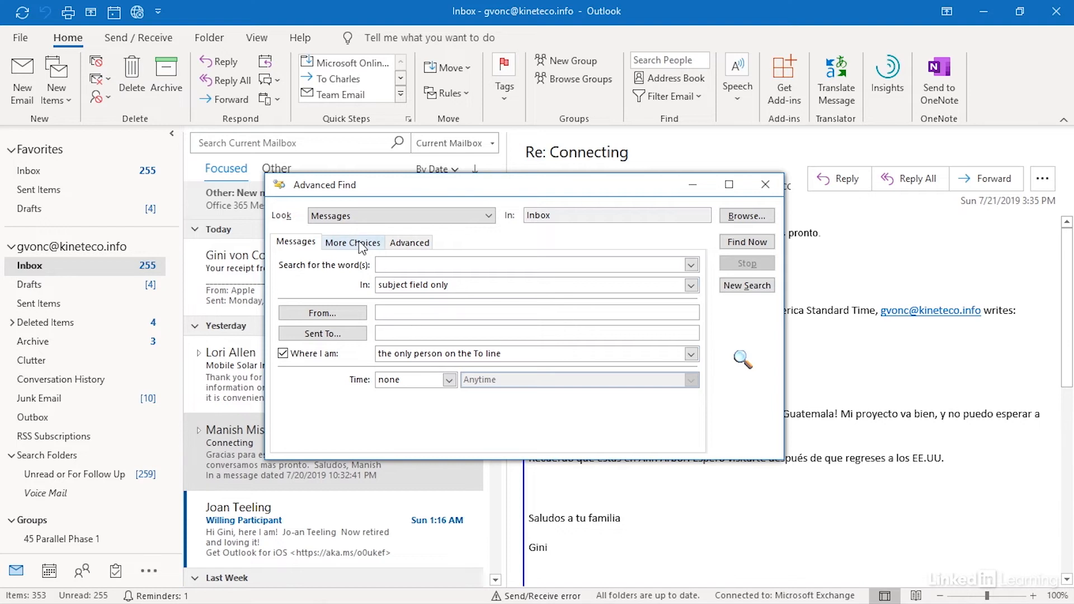
left_click(410, 242)
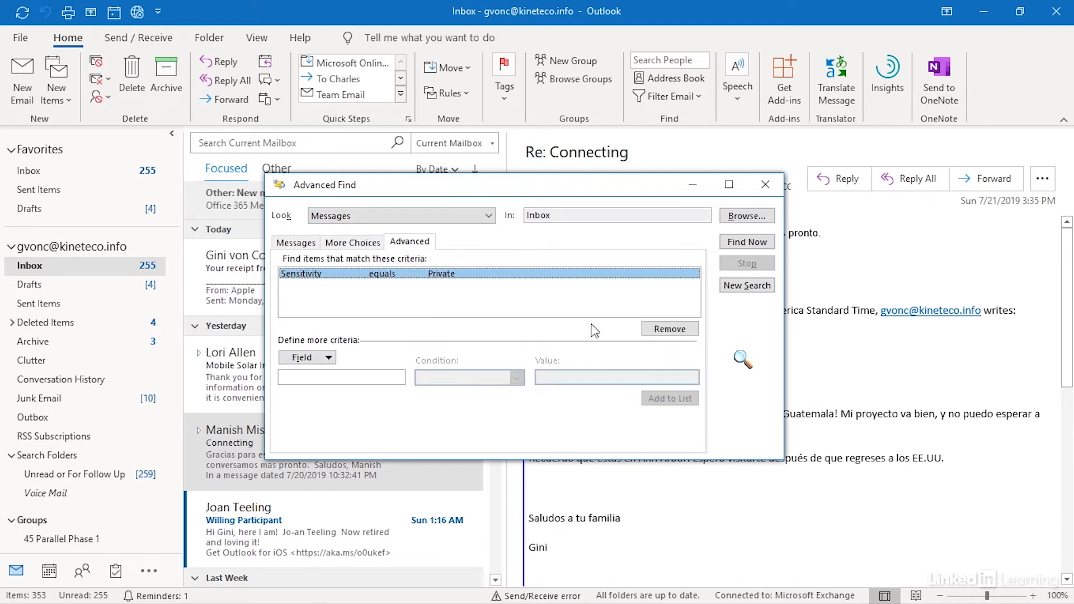
mouse_move(505, 299)
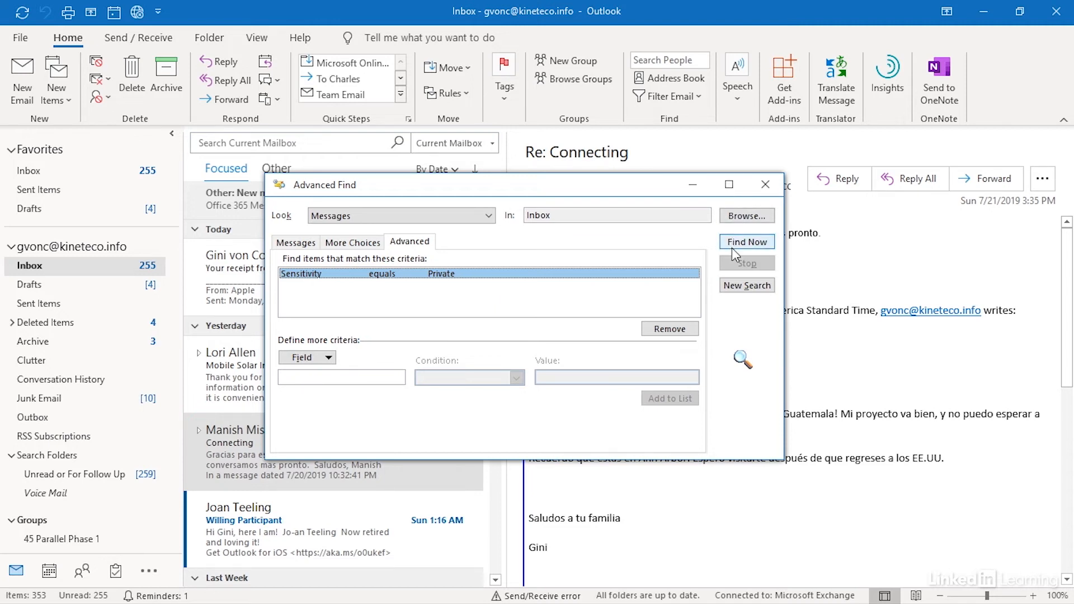
left_click(746, 242)
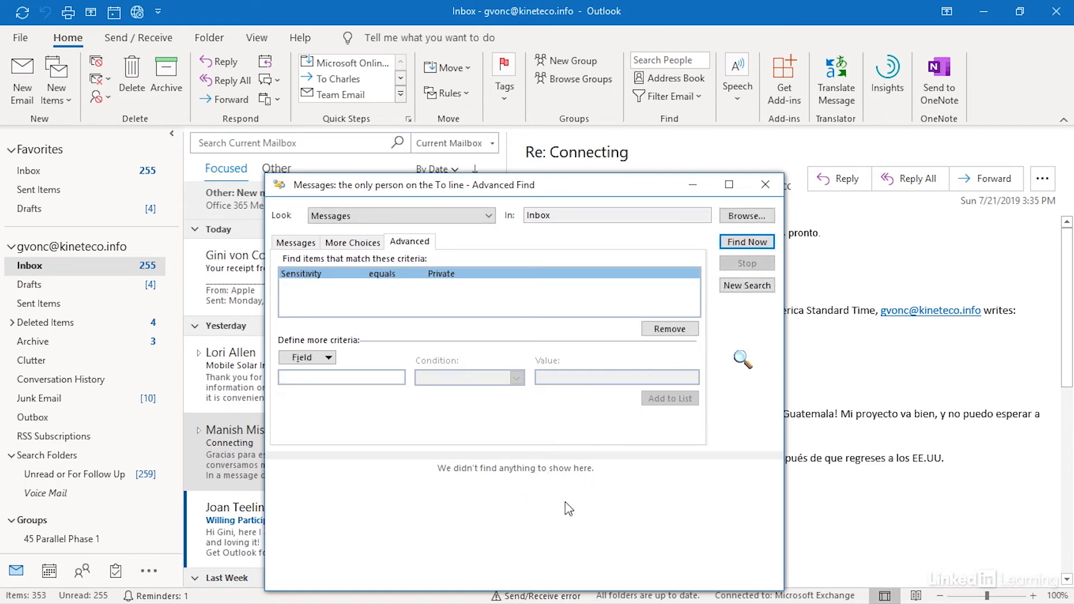
mouse_move(669, 343)
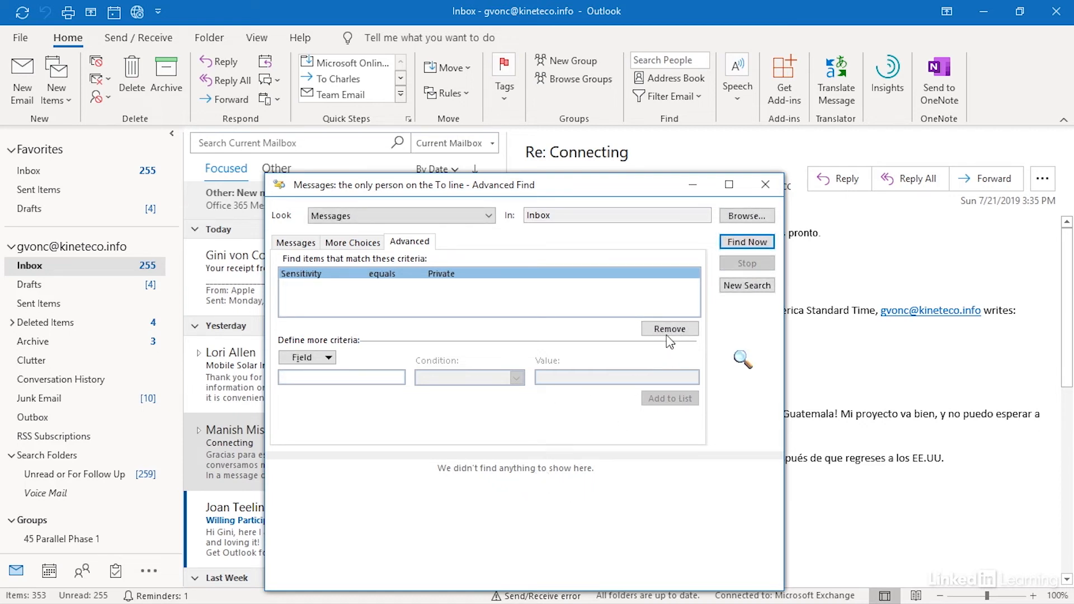
Find messages with 'mobile solar' in the subject, returning the Mobile Solar Initiative email.
left_click(294, 242)
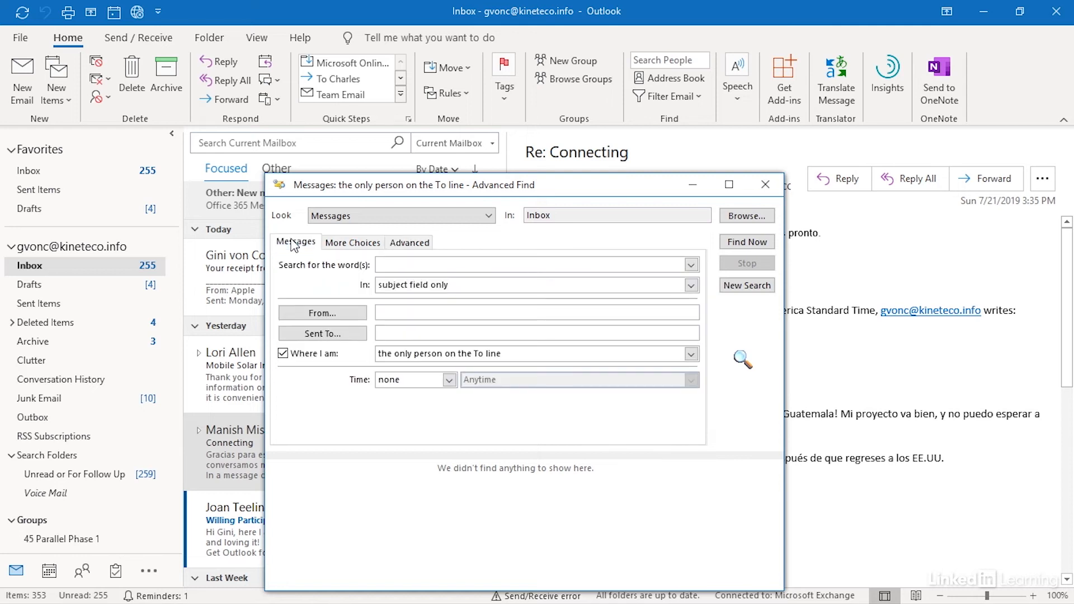
left_click(534, 264)
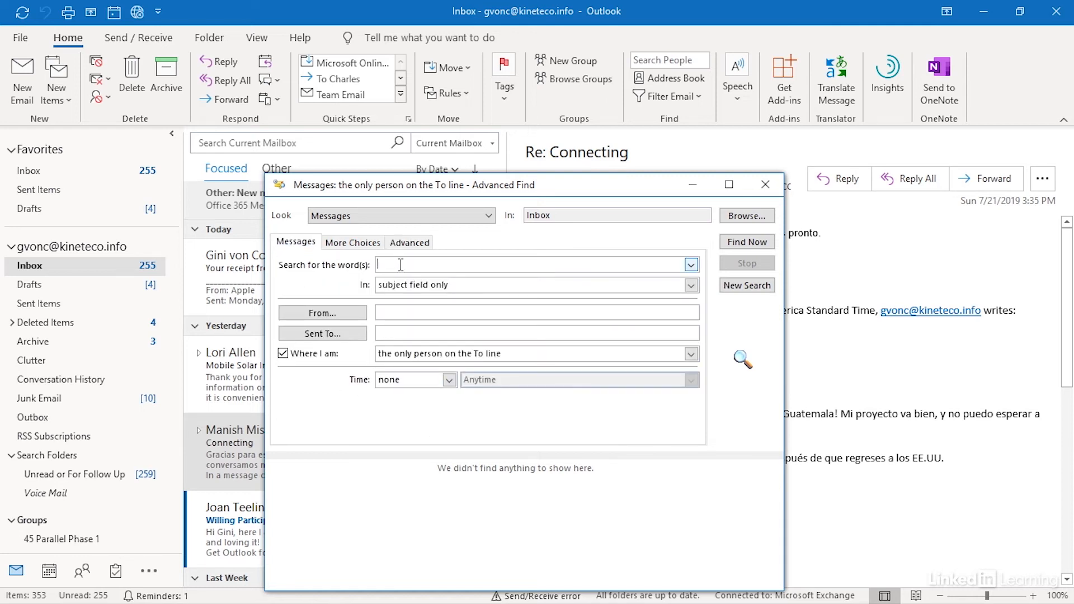
type("mobile solar")
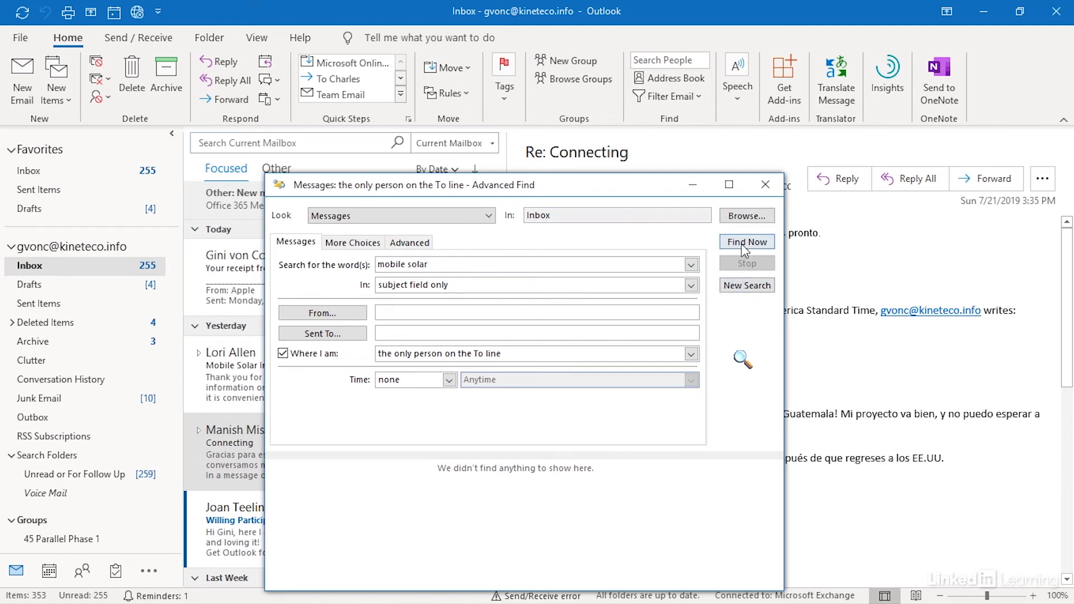
left_click(746, 242)
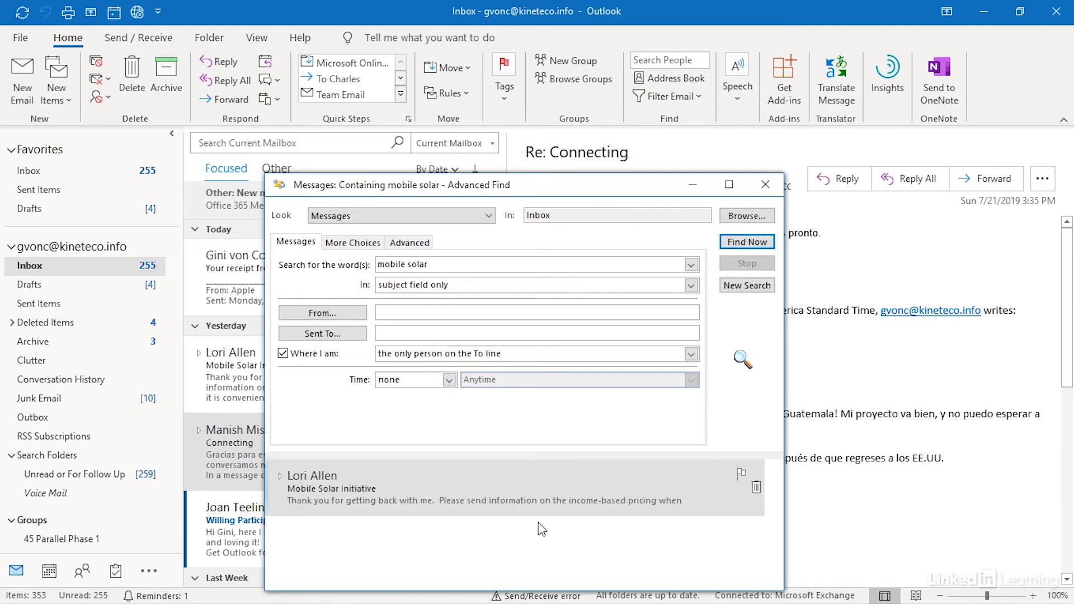
mouse_move(436, 498)
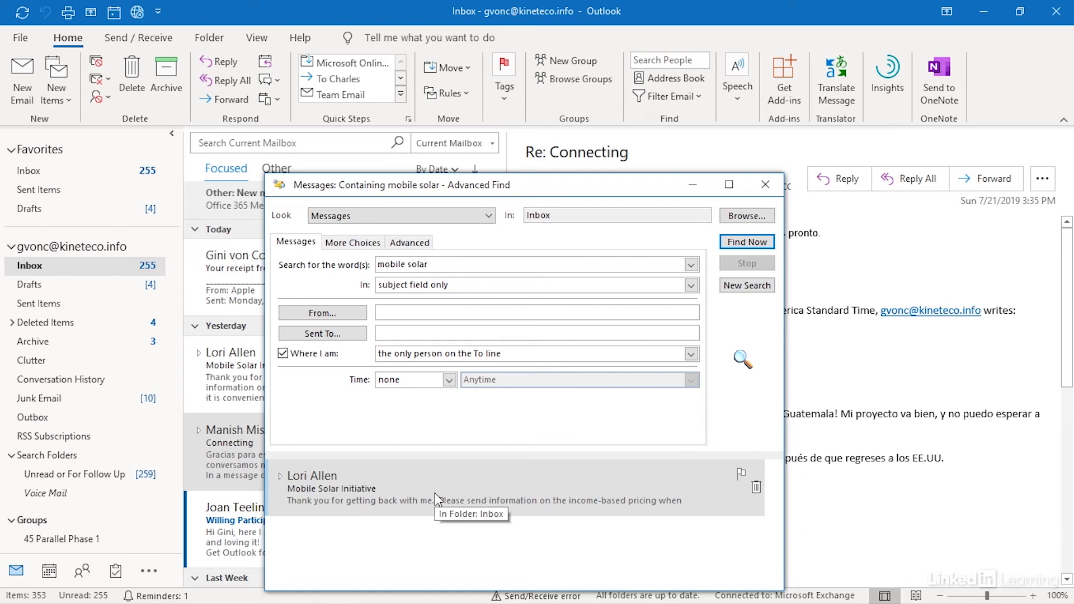
mouse_move(464, 363)
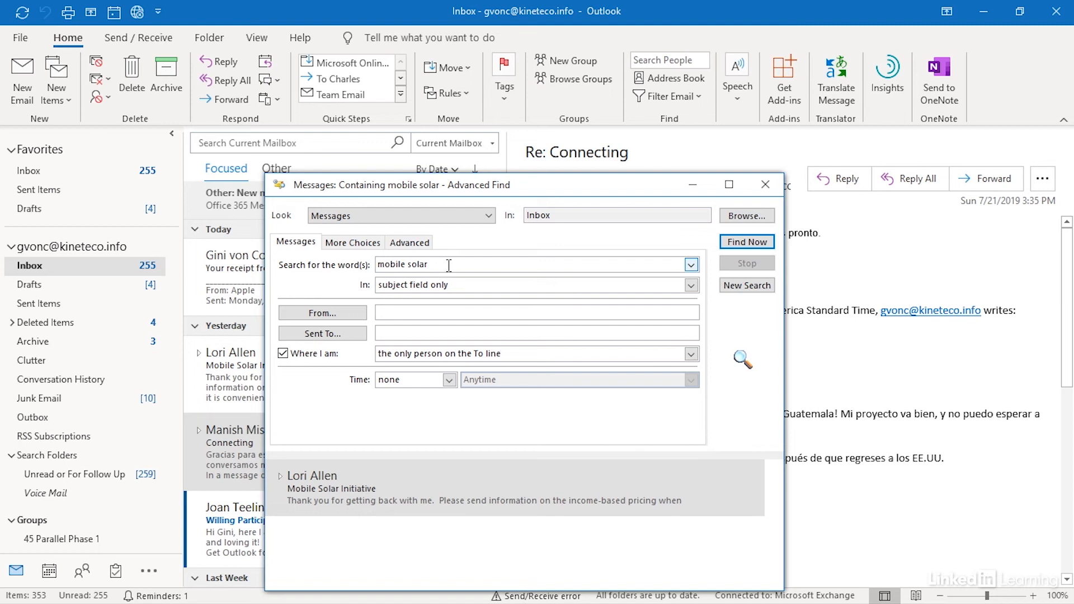
mouse_move(503, 293)
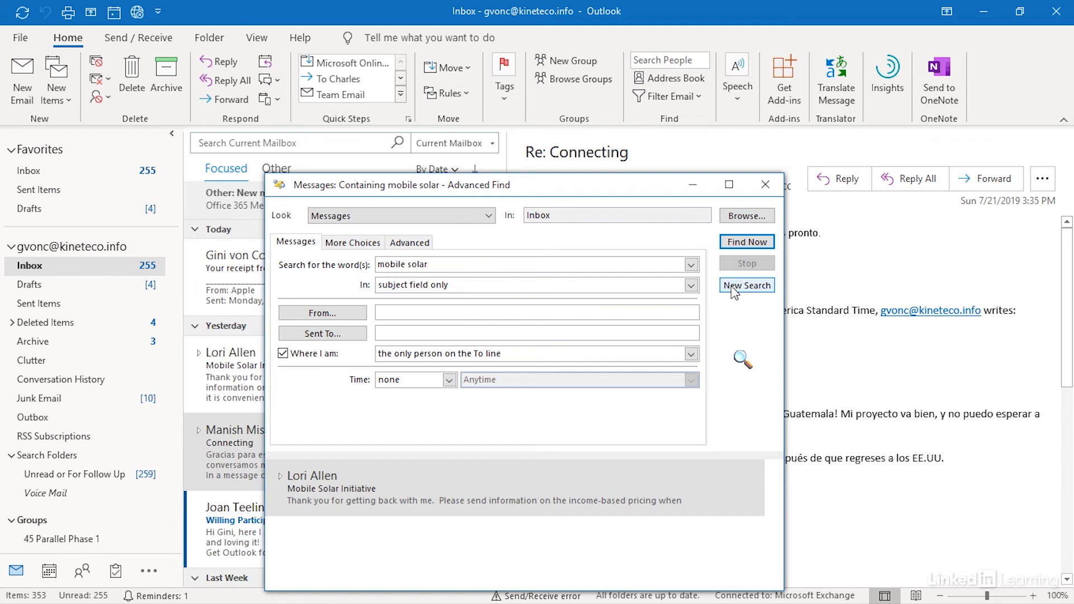
mouse_move(765, 185)
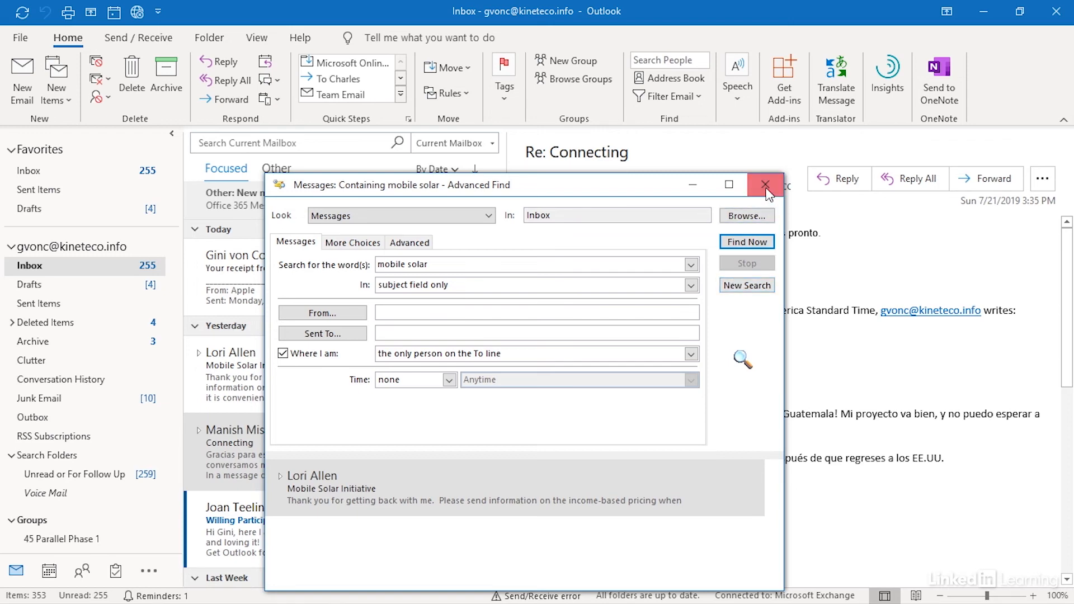
Close Advanced Find to clear results, leaving the Mobile Solar Initiative reply in the reading pane.
left_click(765, 185)
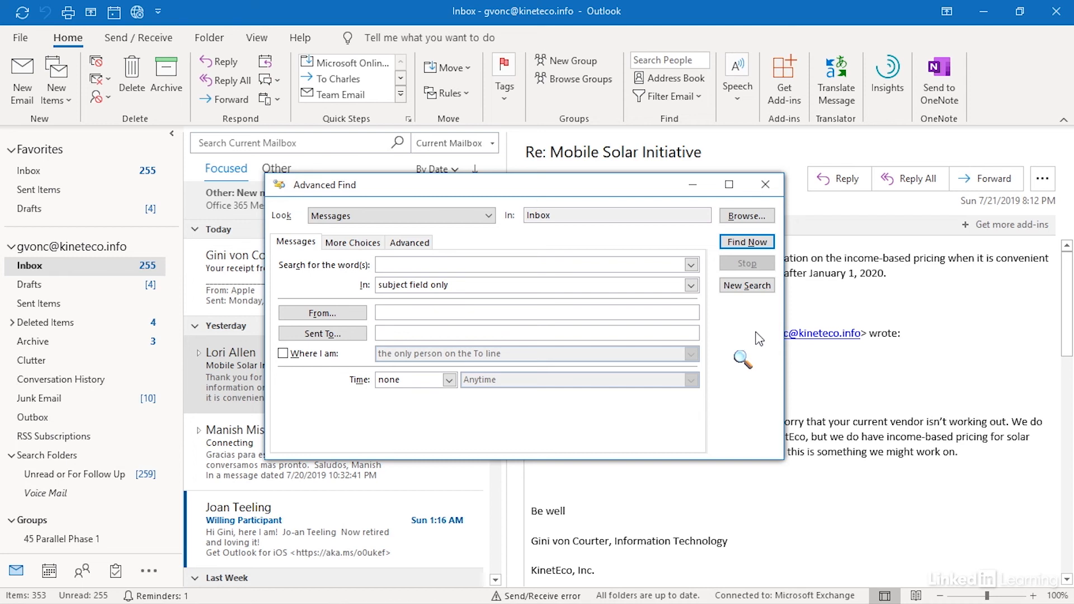
left_click(535, 263)
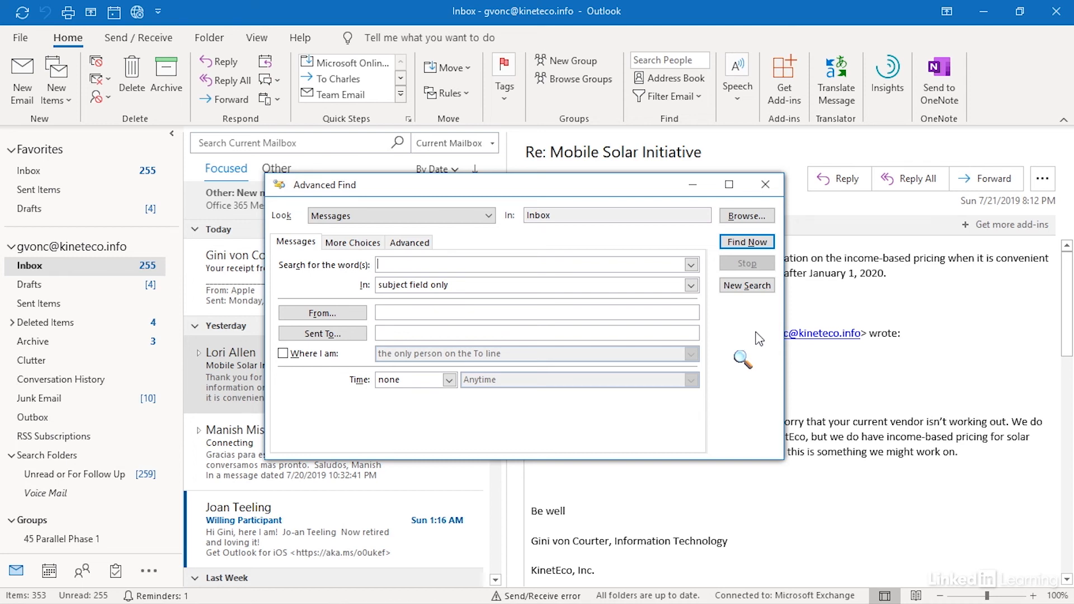